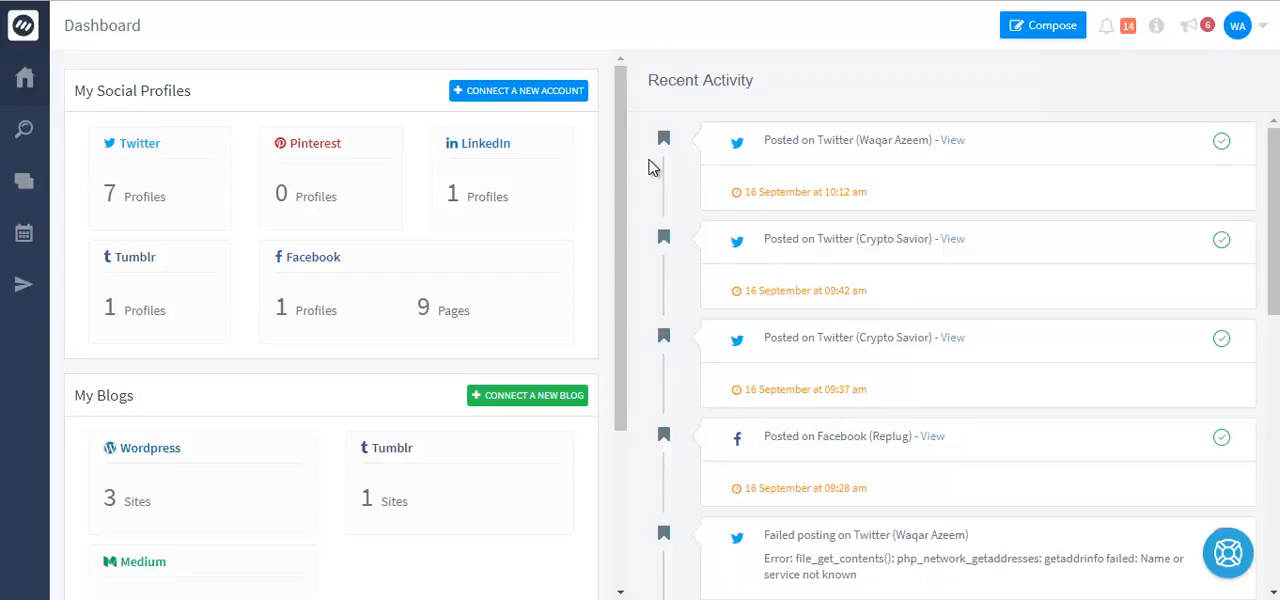
pyautogui.moveTo(22, 130)
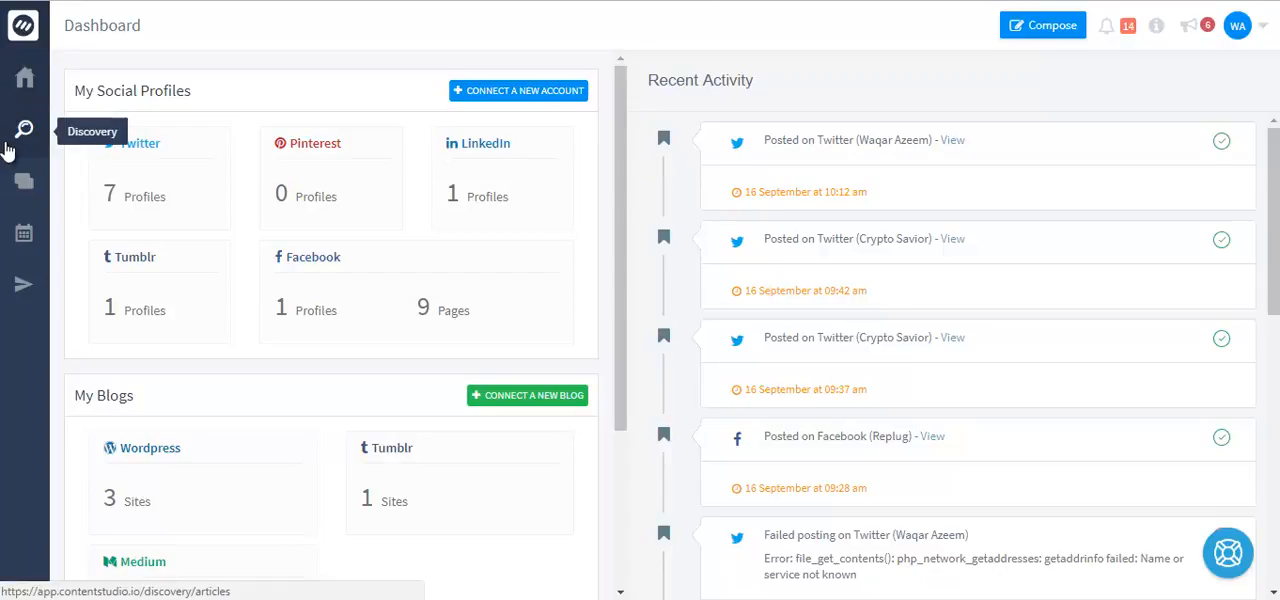
# - Open Discovery, expand My Topics and start a new topic
pyautogui.click(24, 130)
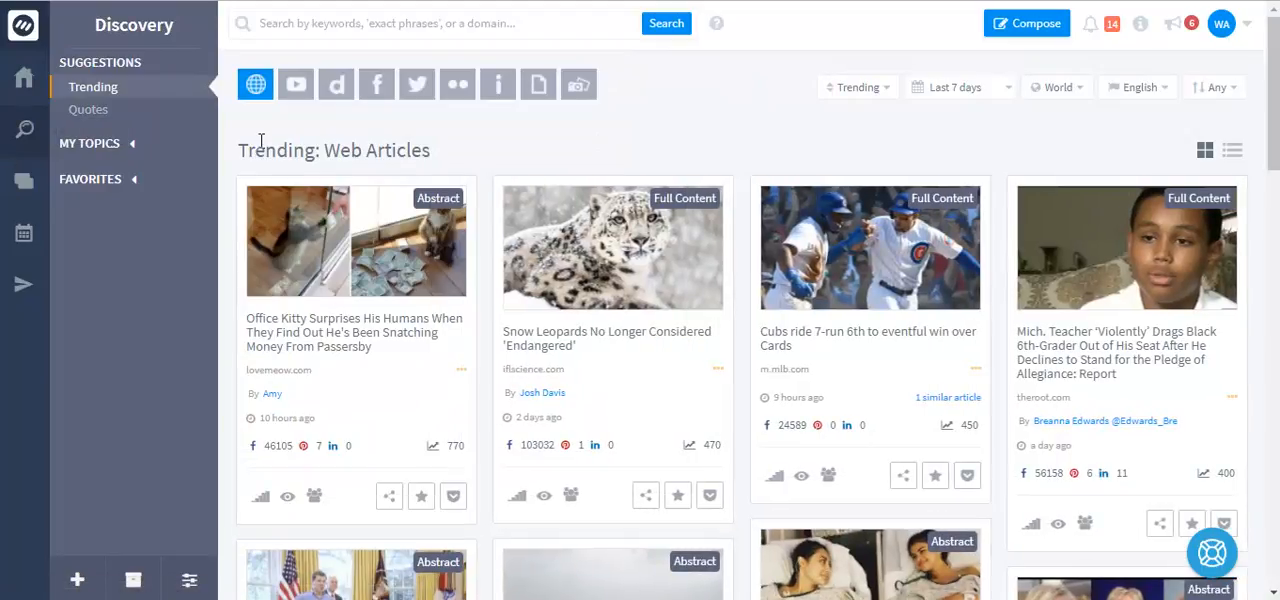
pyautogui.moveTo(533, 234)
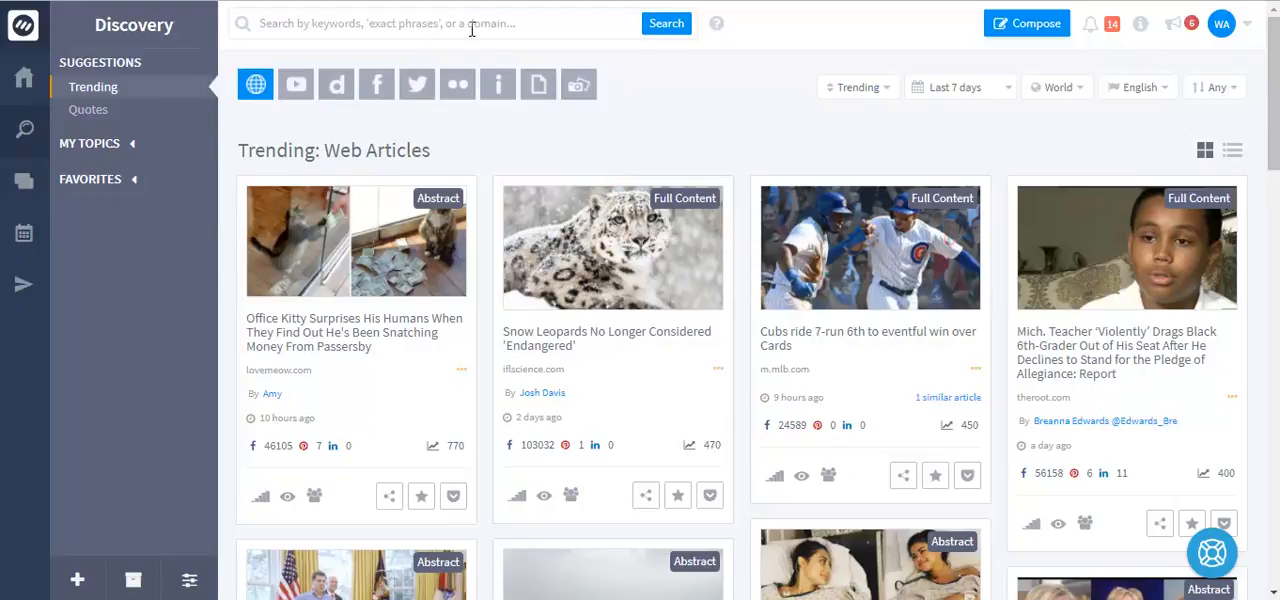
pyautogui.click(716, 23)
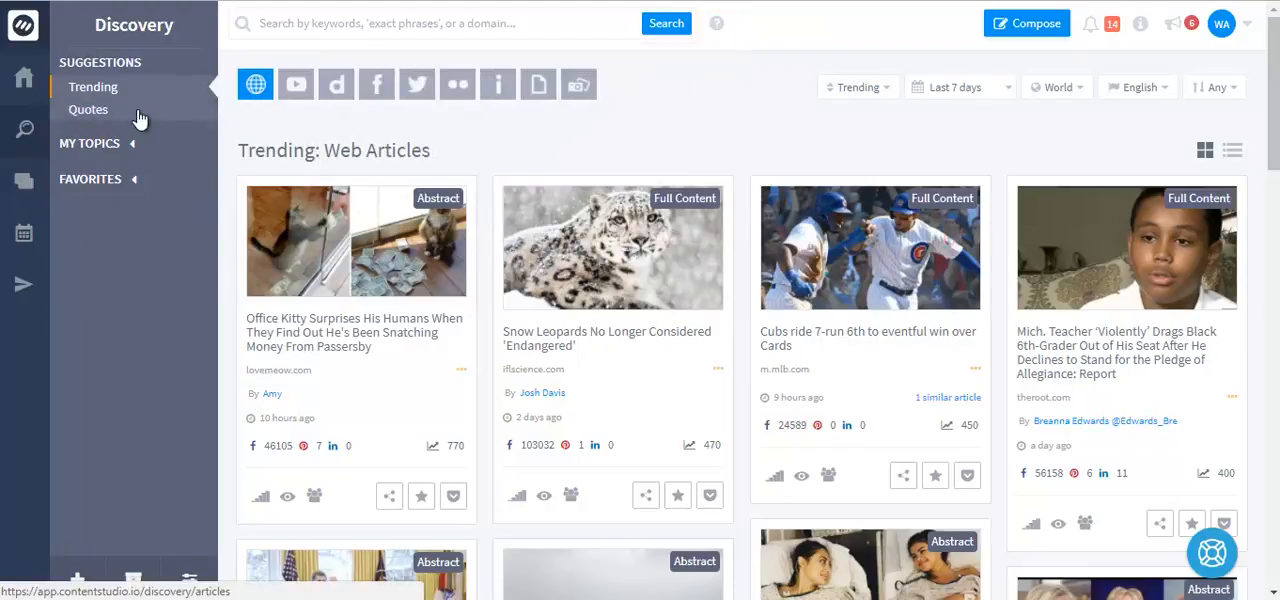
pyautogui.click(89, 143)
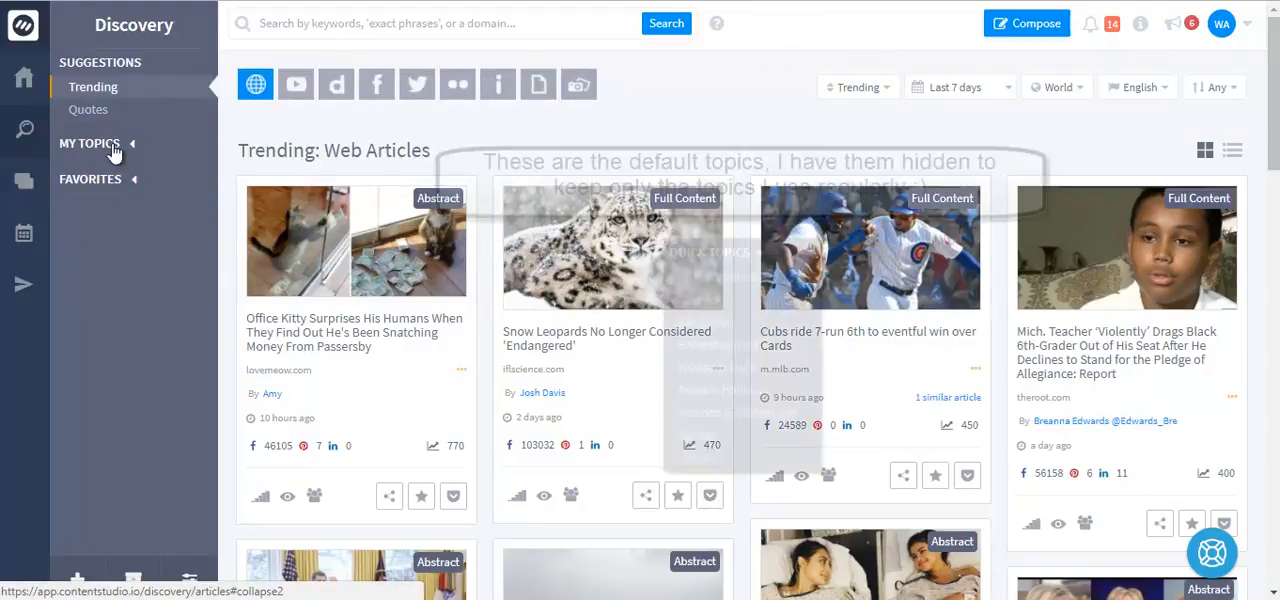
pyautogui.click(131, 143)
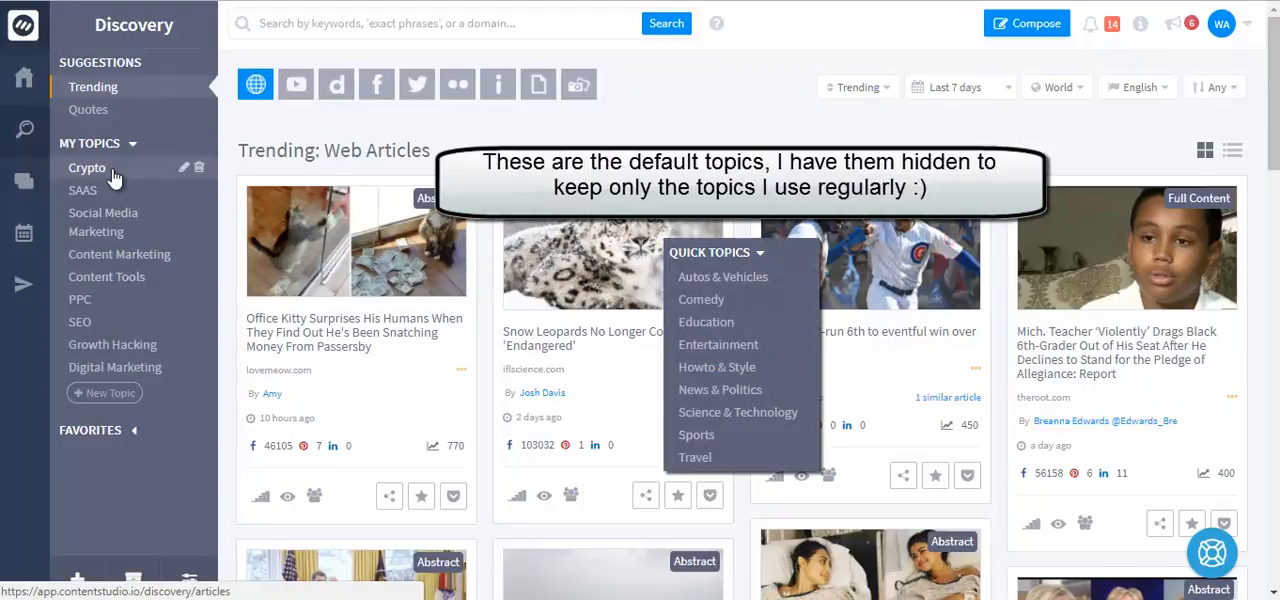
pyautogui.moveTo(77, 580)
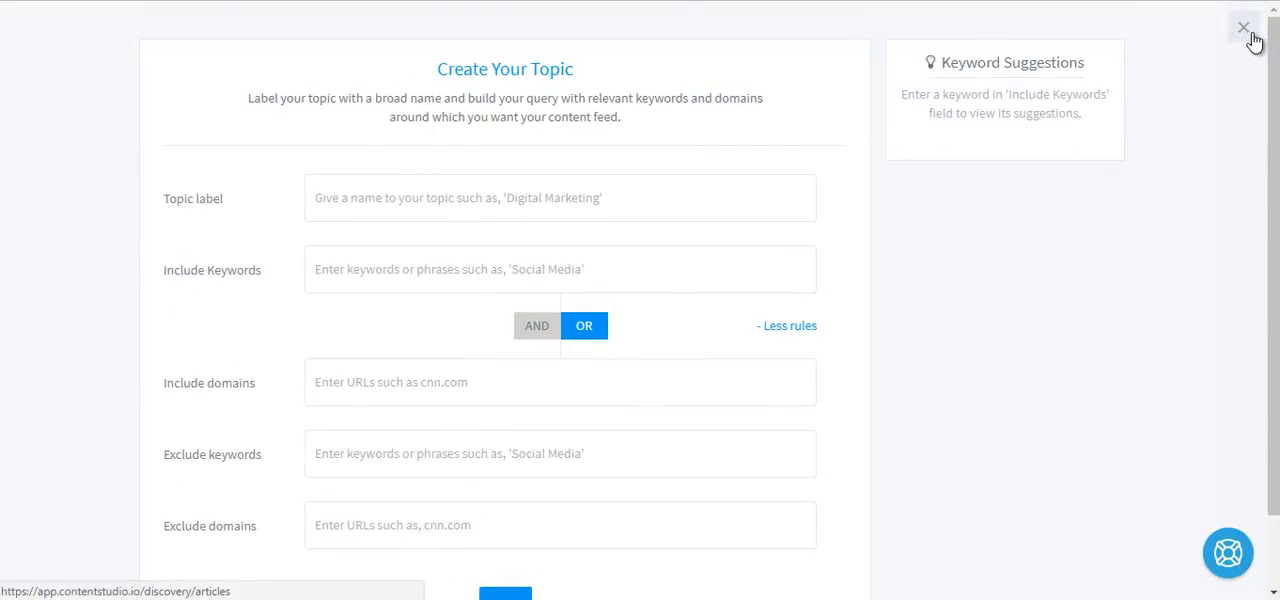
# - Close the Create Your Topic form without saving
pyautogui.click(1243, 27)
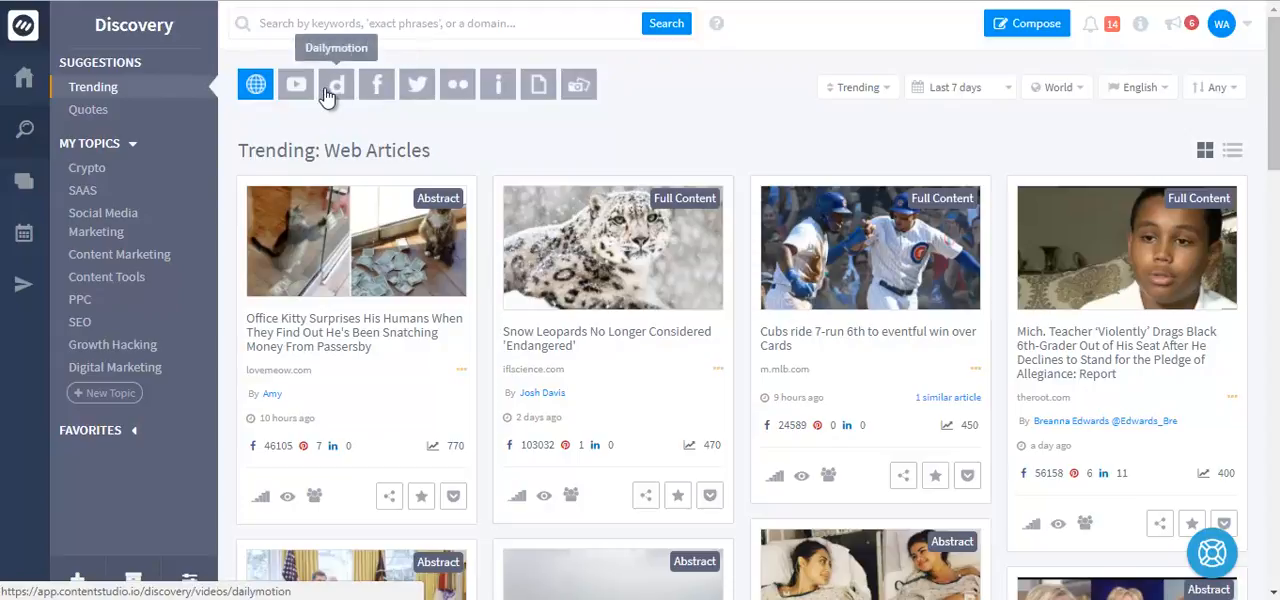
pyautogui.moveTo(417, 84)
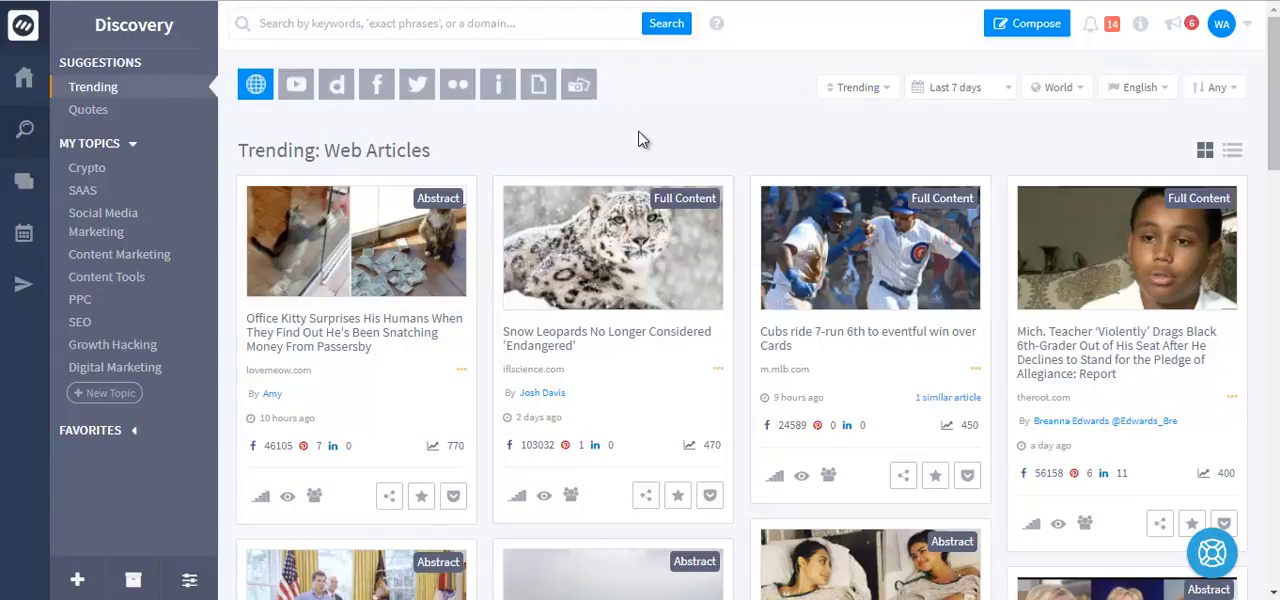
pyautogui.moveTo(442, 447)
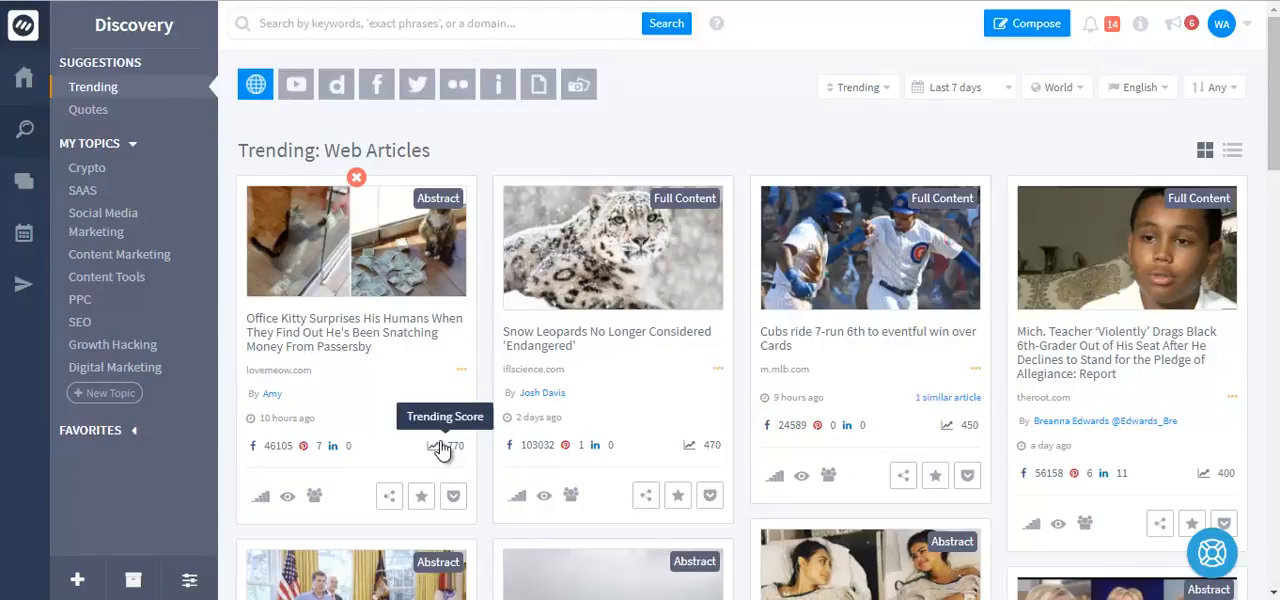
pyautogui.moveTo(260, 497)
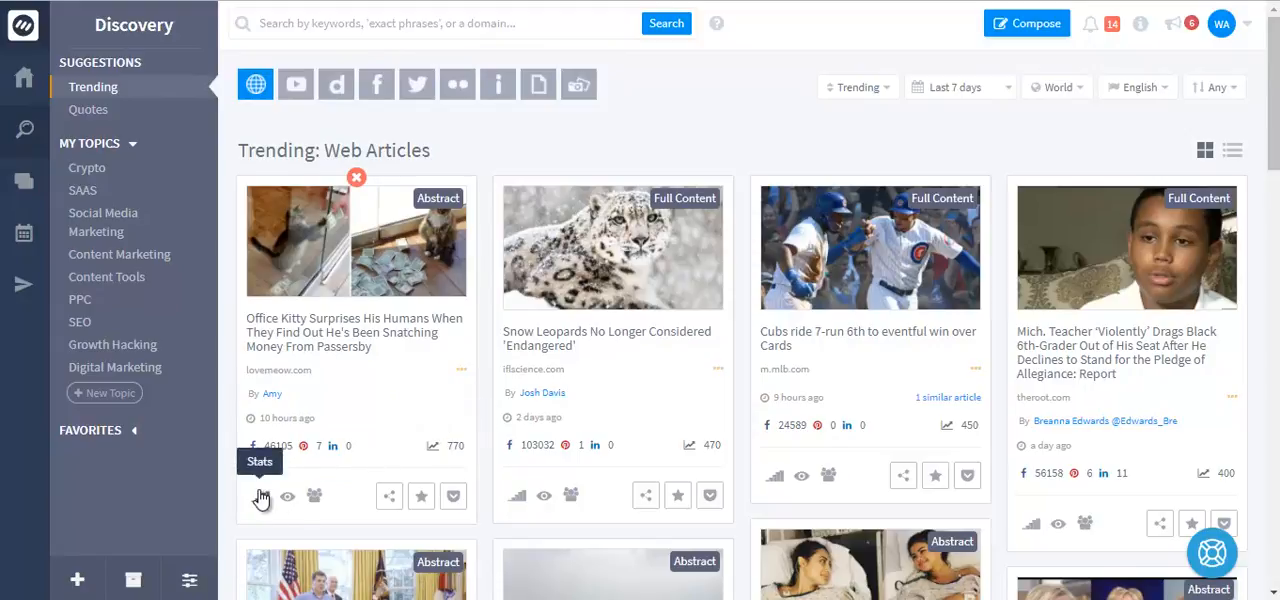
pyautogui.click(261, 496)
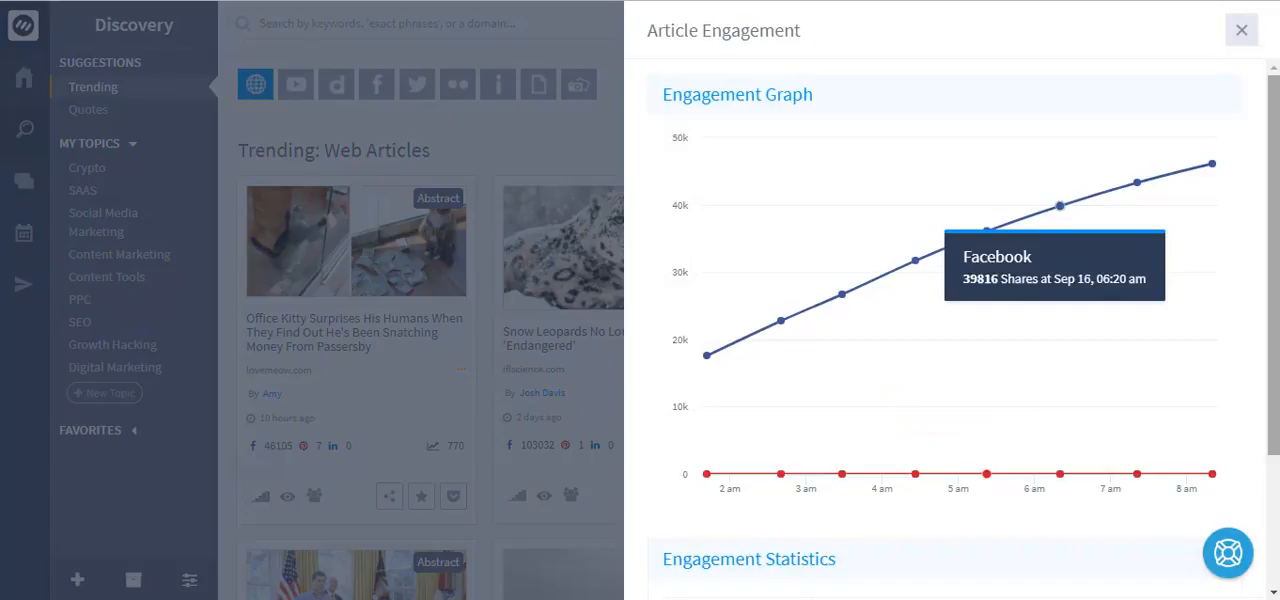
pyautogui.scroll(-3)
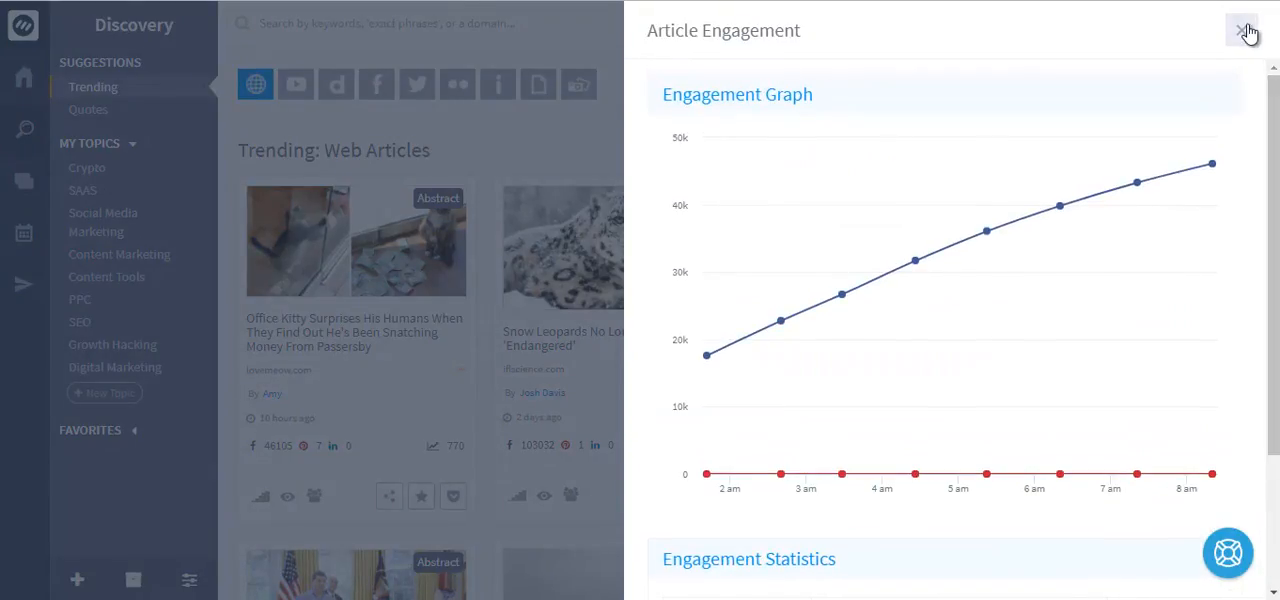
pyautogui.click(1248, 30)
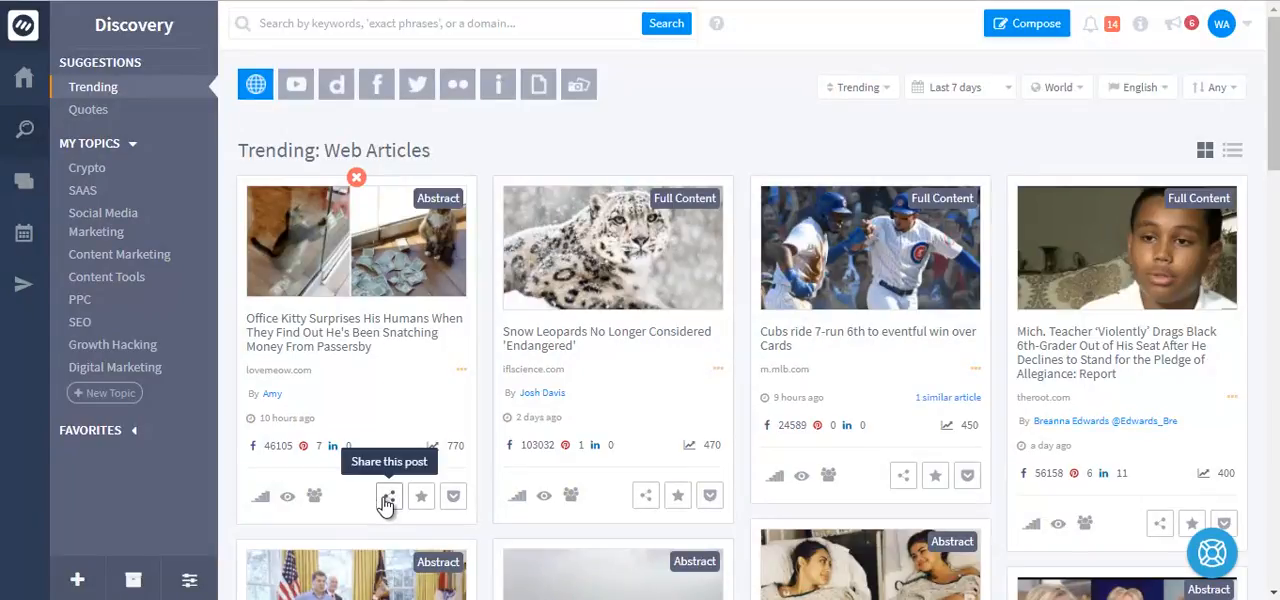
pyautogui.click(389, 496)
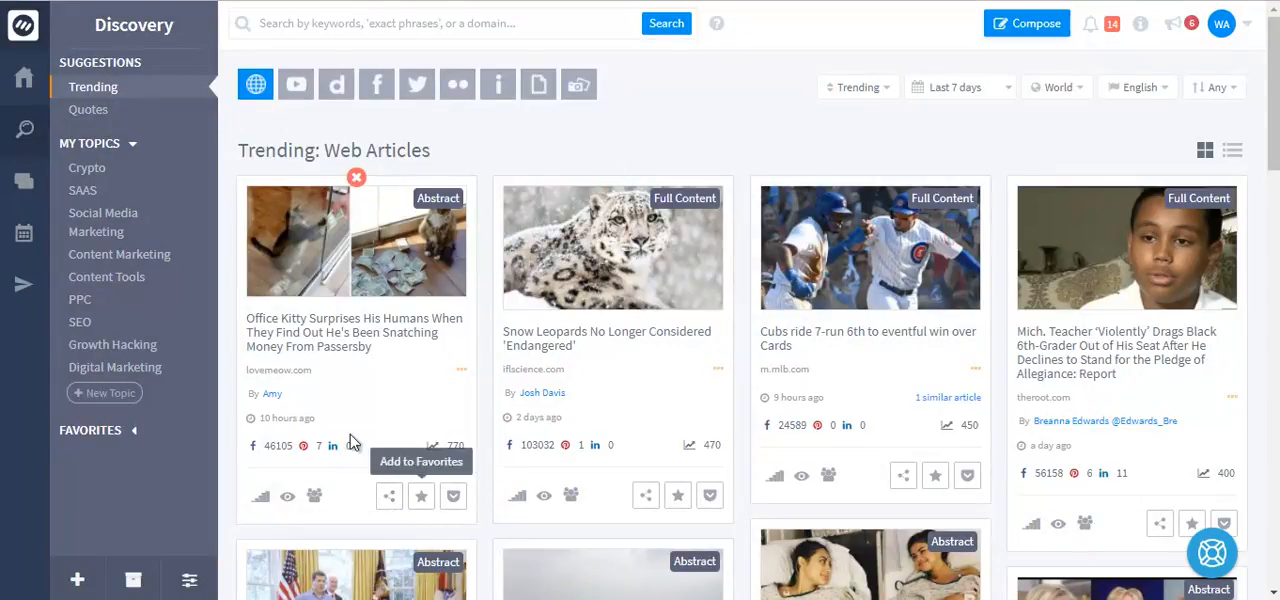
pyautogui.moveTo(544, 497)
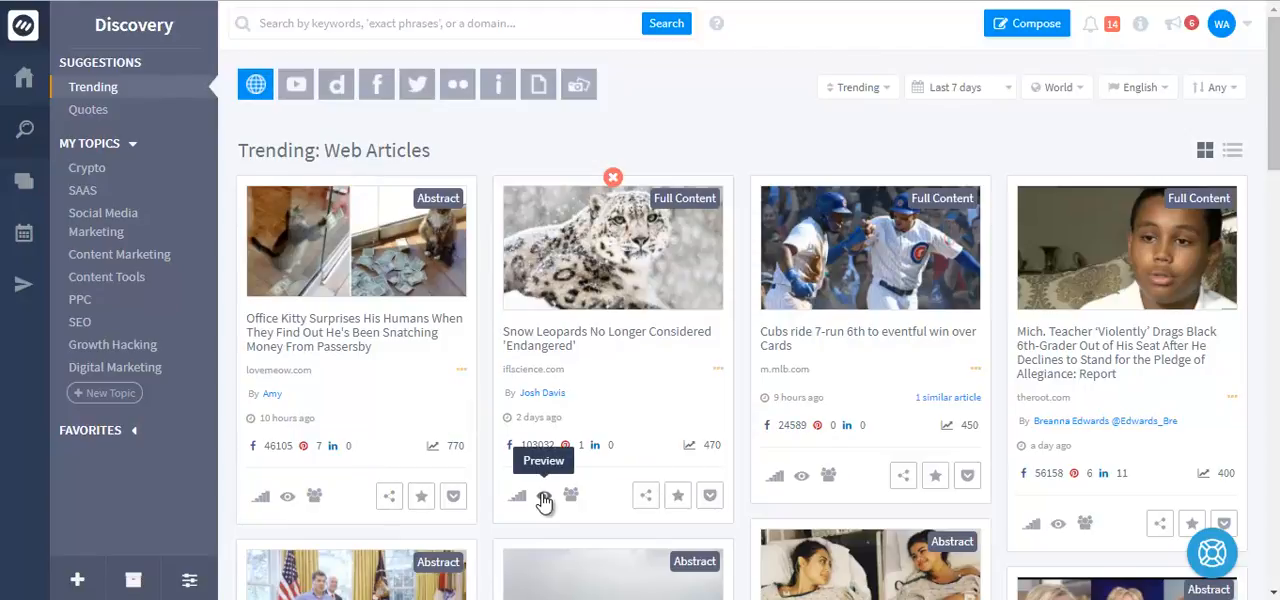
pyautogui.click(543, 495)
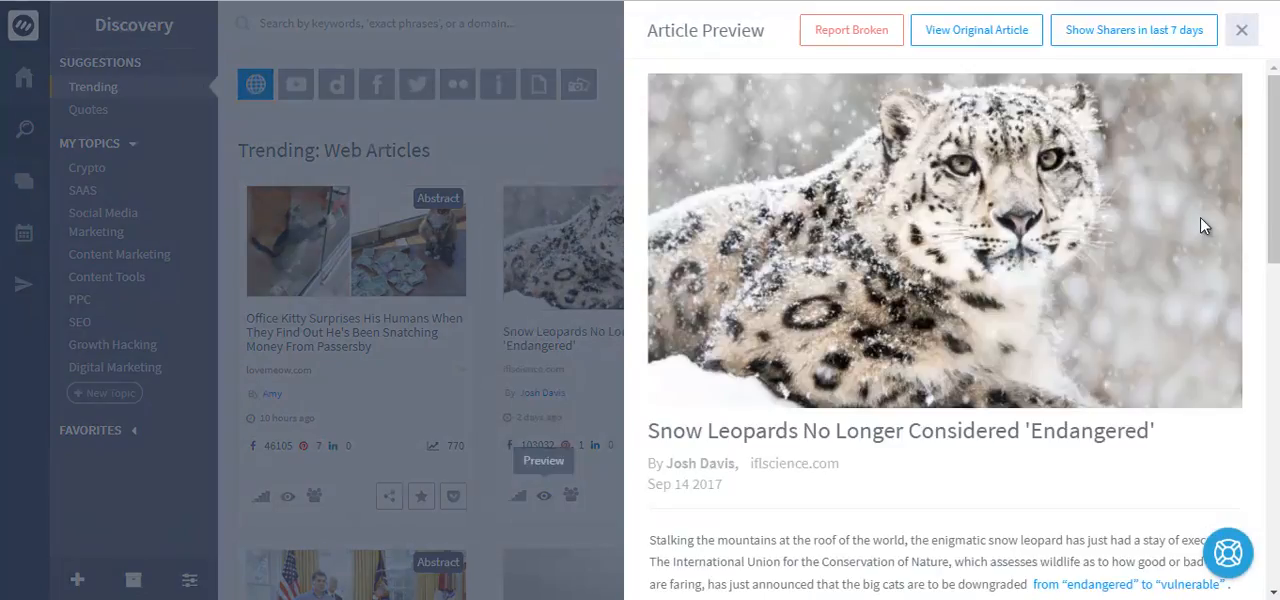
pyautogui.scroll(-3)
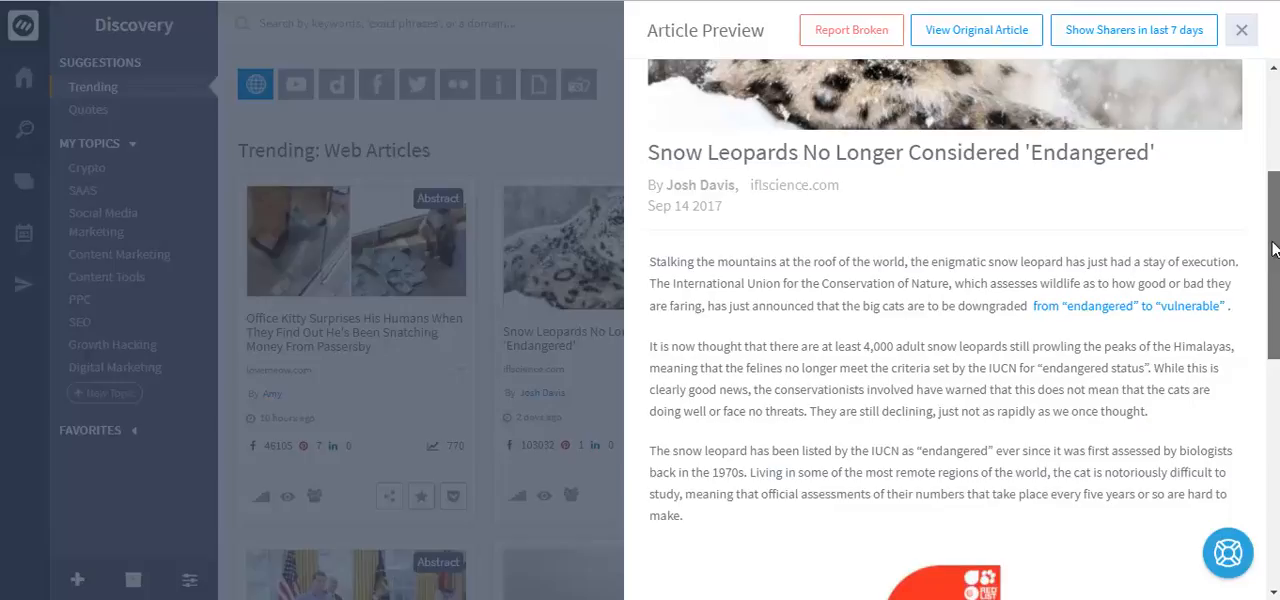
pyautogui.scroll(-3)
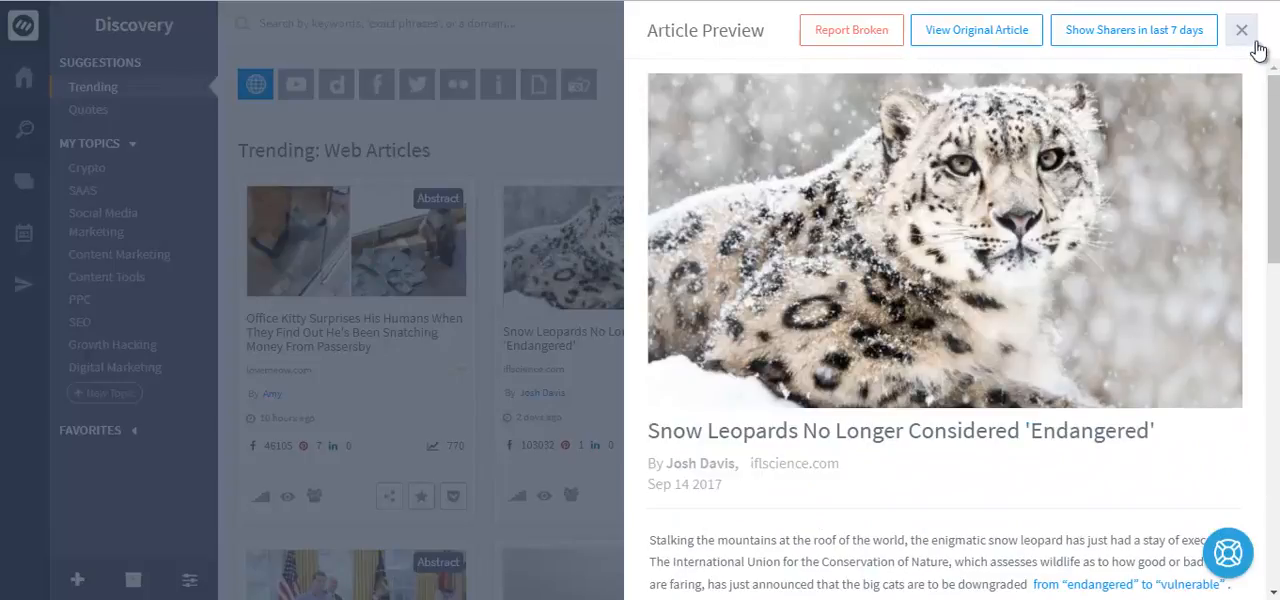
pyautogui.click(1241, 30)
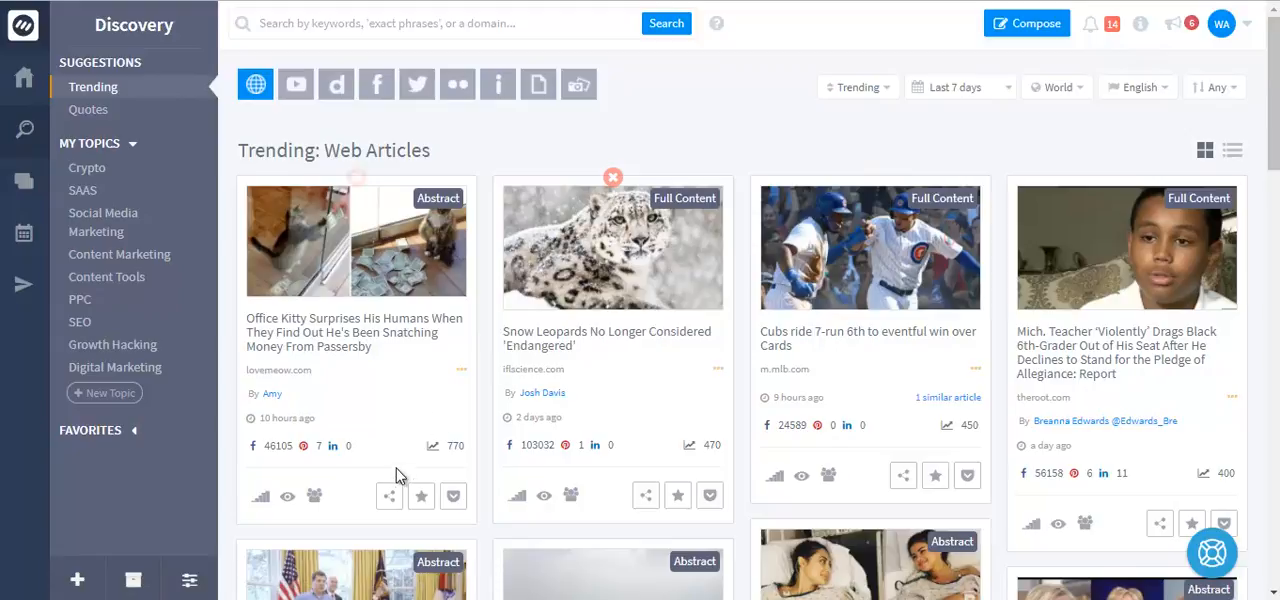
# - Share the Office Kitty article to Facebook and Twitter and switch to scheduling
pyautogui.click(421, 496)
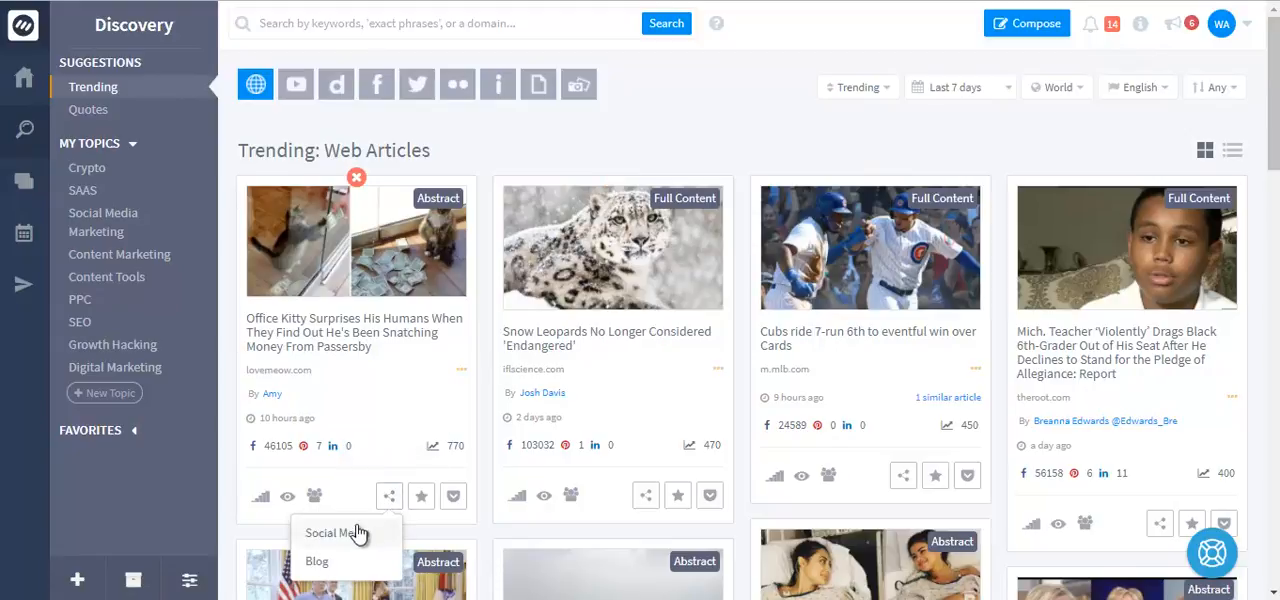
pyautogui.click(333, 532)
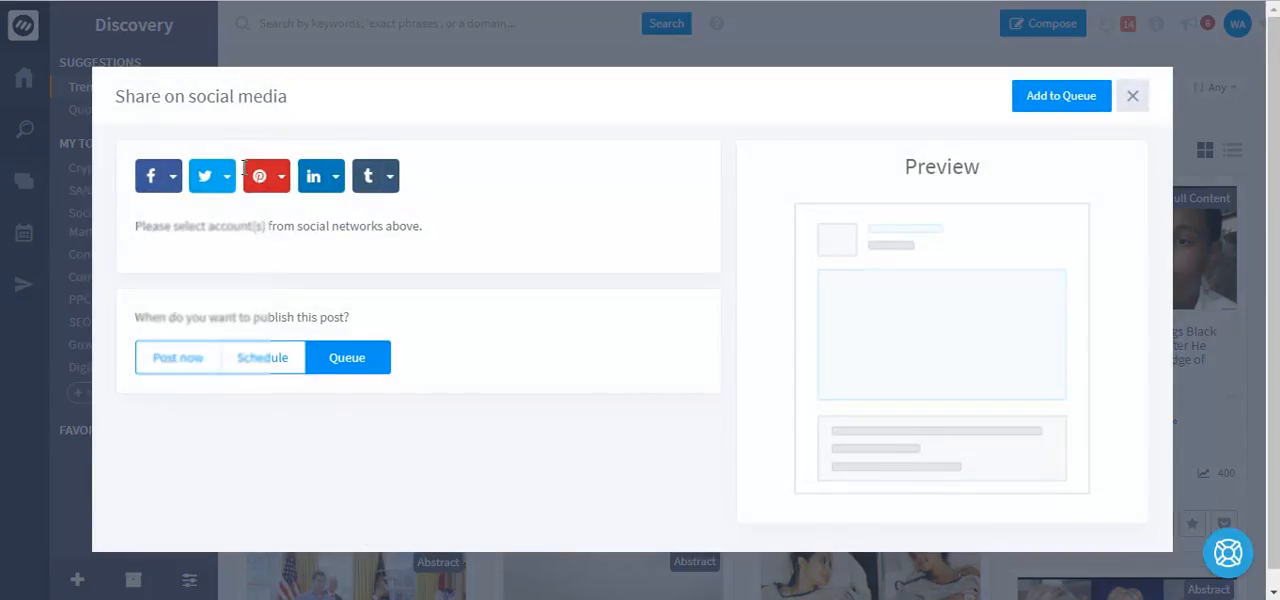
pyautogui.click(171, 176)
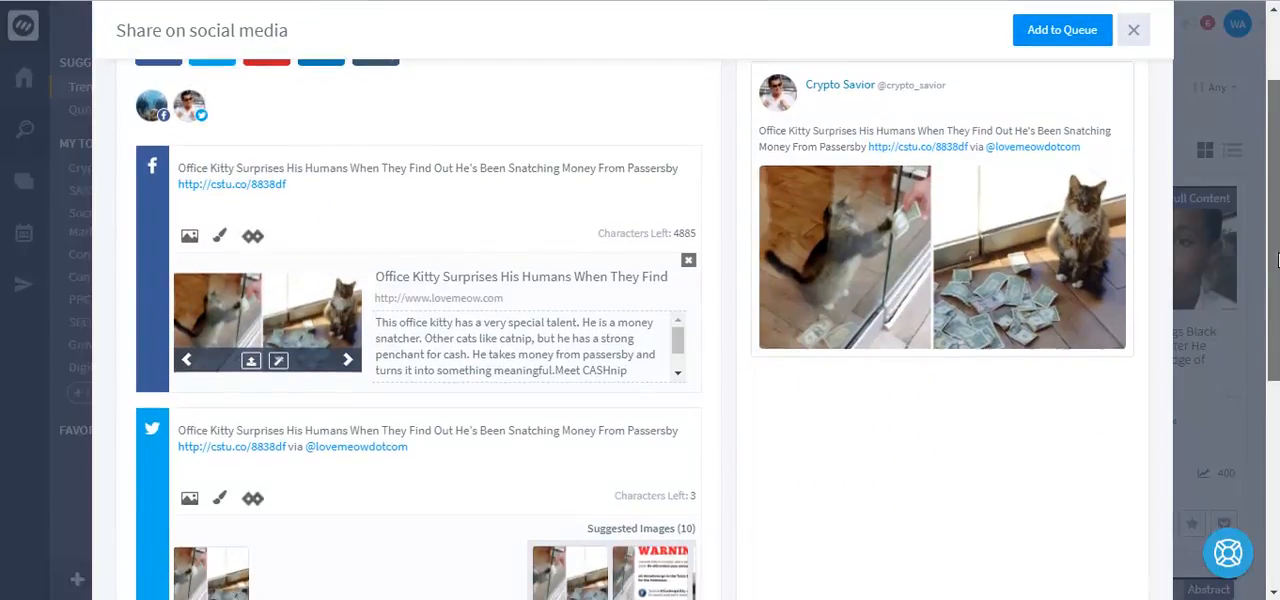
pyautogui.scroll(-3)
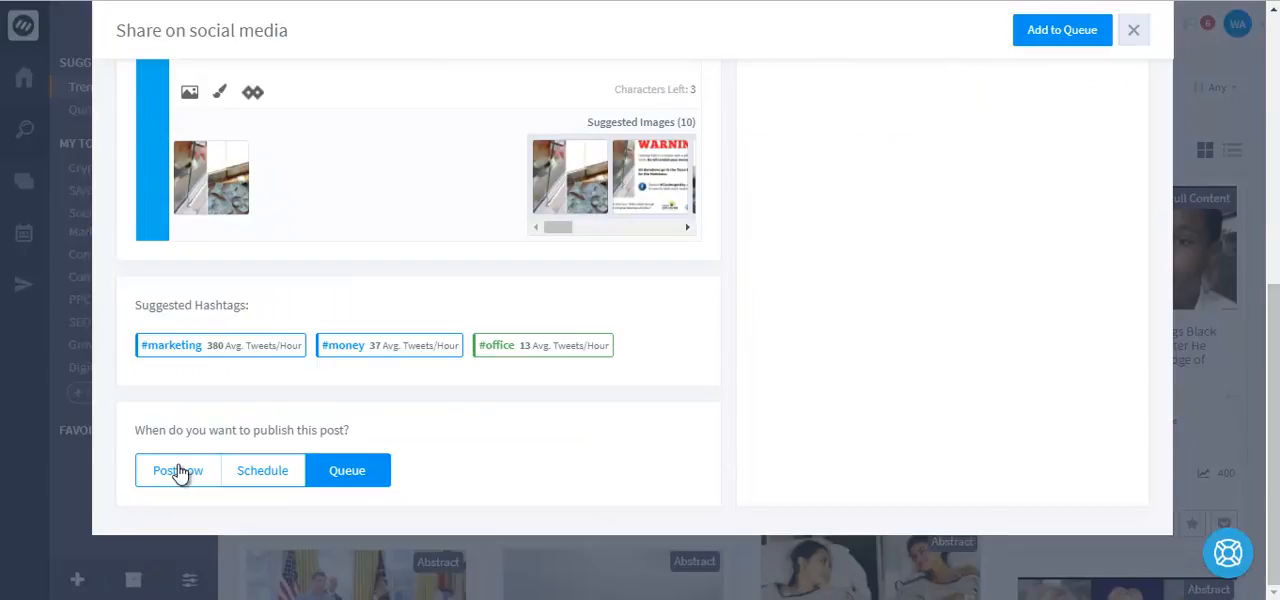
pyautogui.click(262, 470)
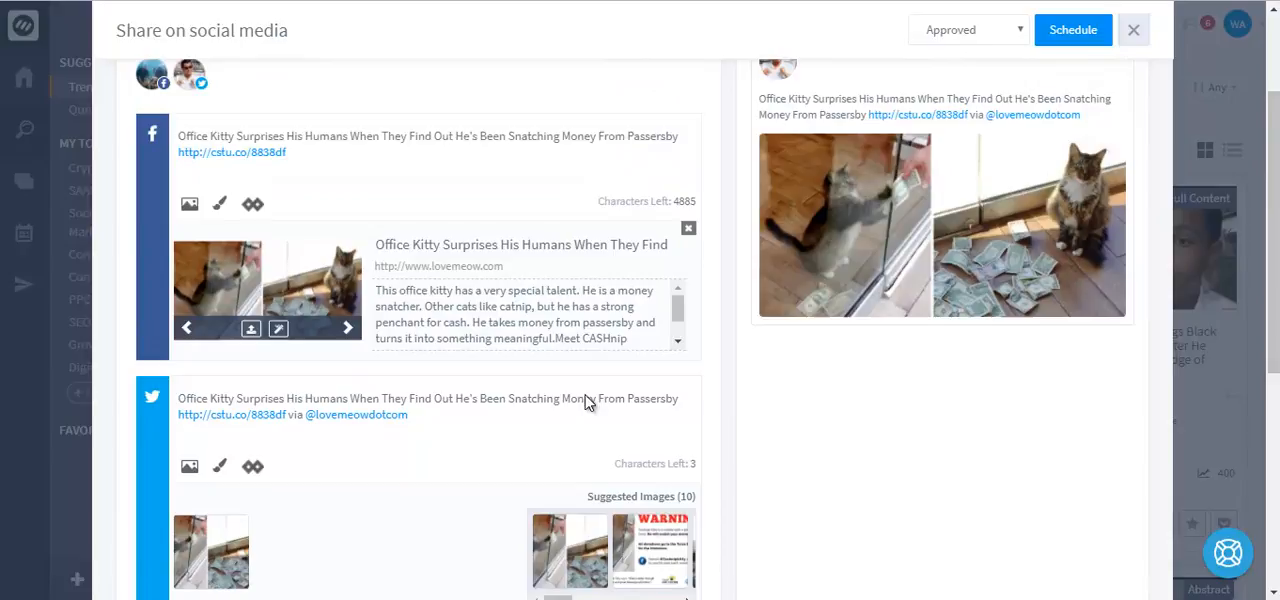
pyautogui.moveTo(252, 204)
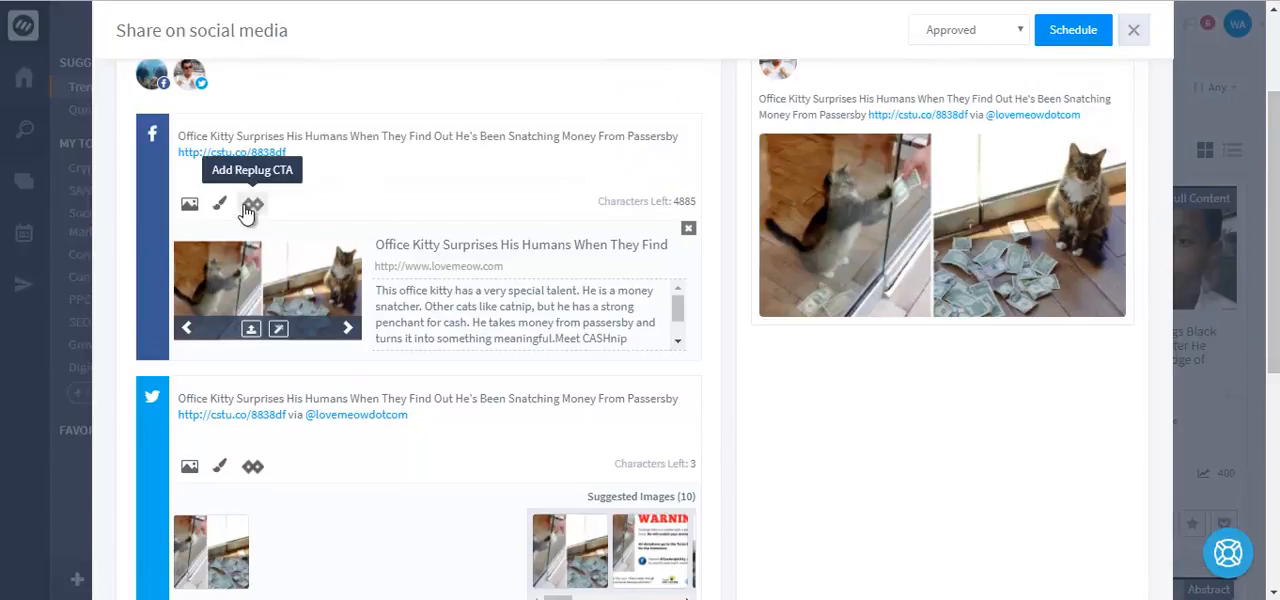
# - View the Replug call-to-action options, then close the share dialog
pyautogui.click(252, 204)
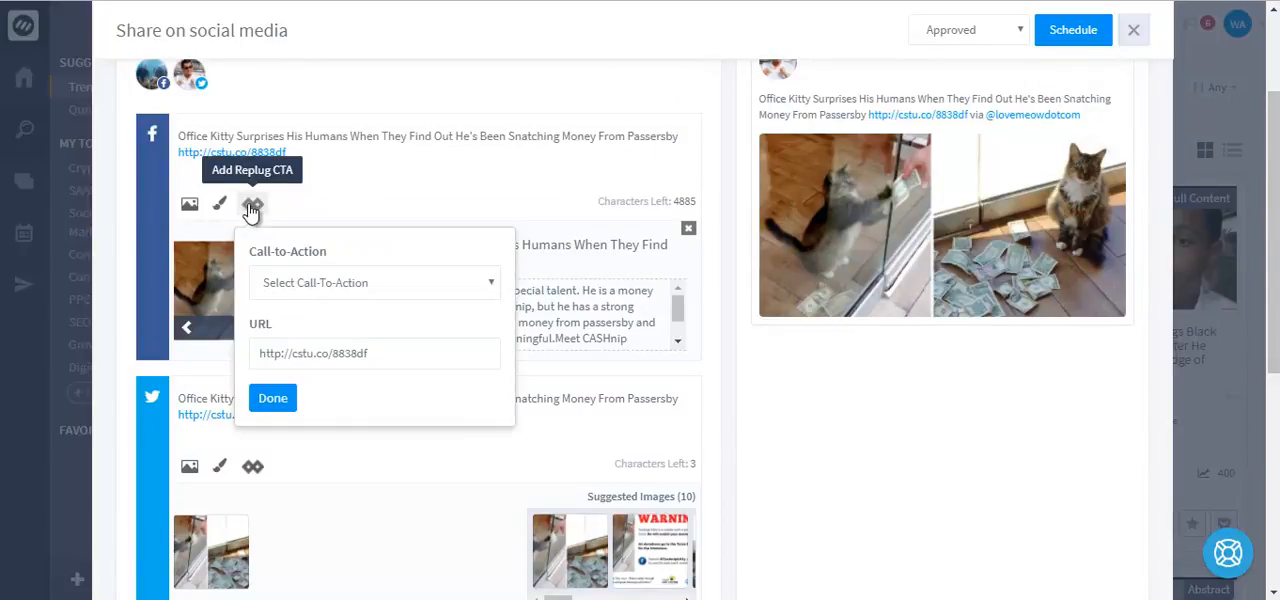
pyautogui.moveTo(338, 213)
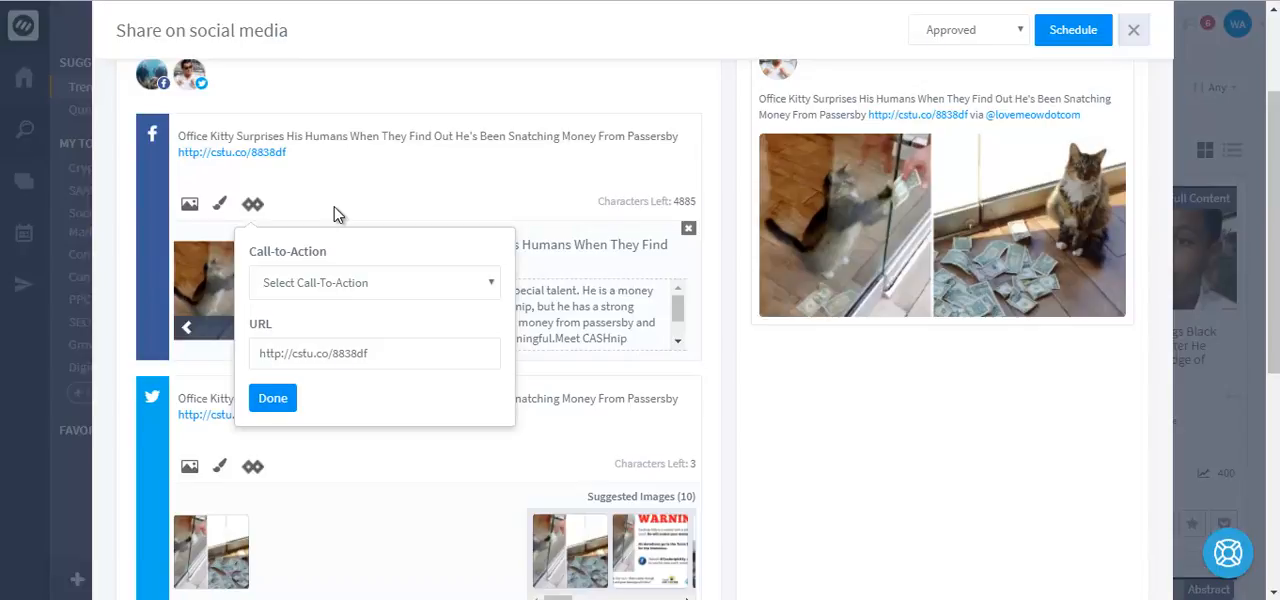
pyautogui.moveTo(365, 203)
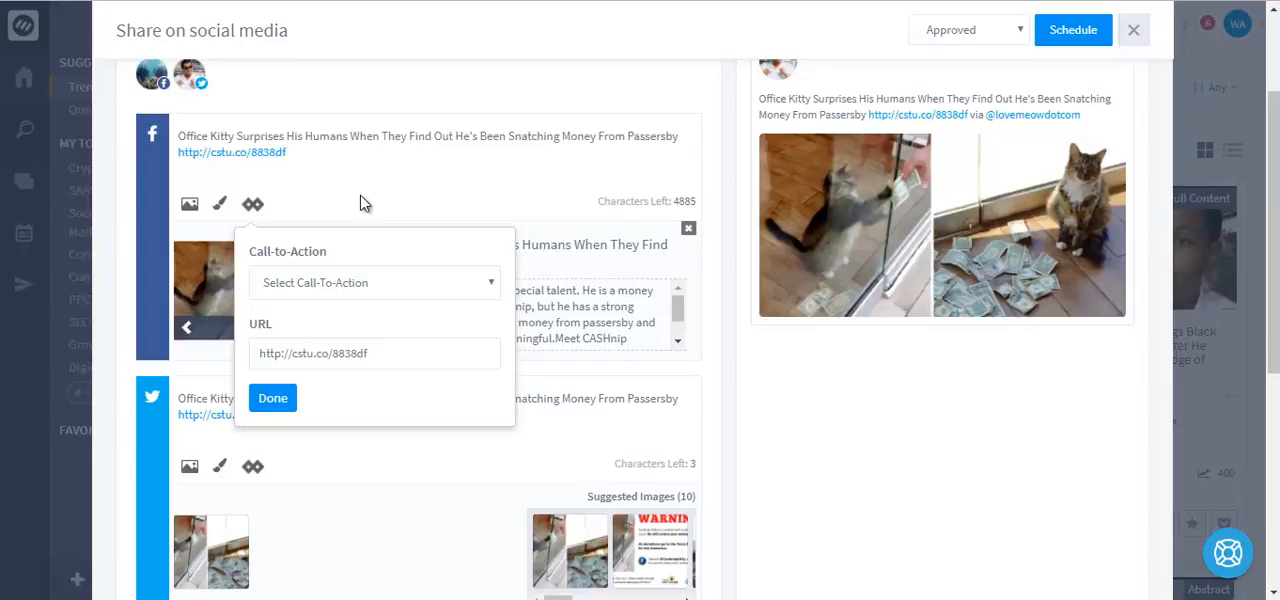
pyautogui.click(1134, 29)
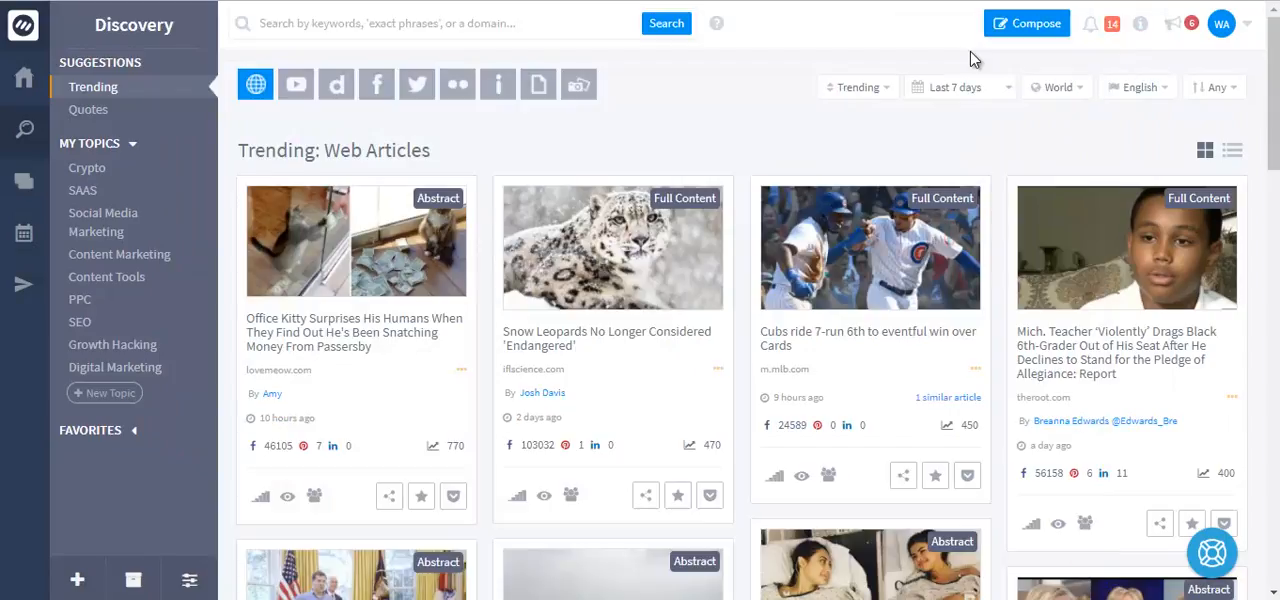
pyautogui.moveTo(760, 108)
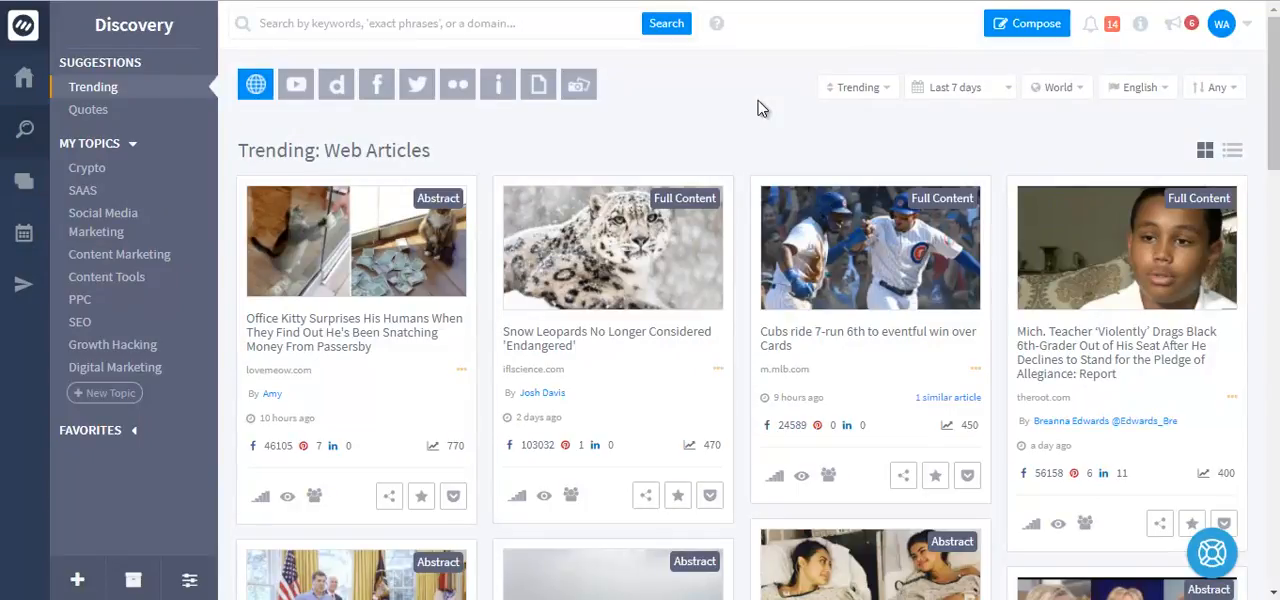
pyautogui.moveTo(437, 257)
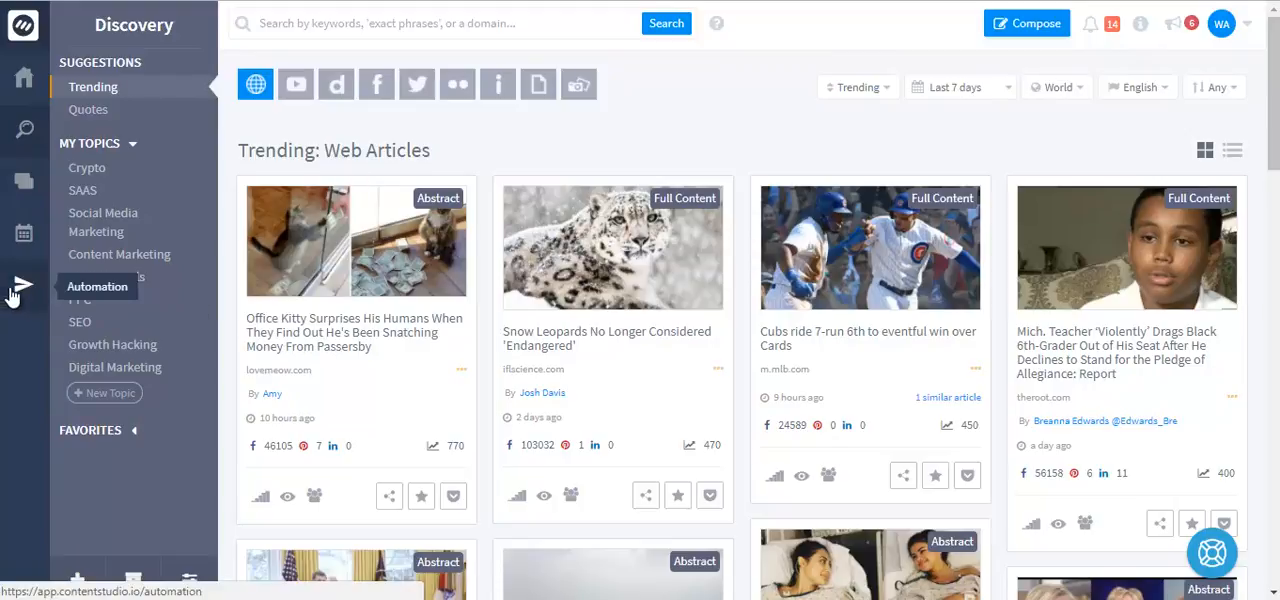
# - Go to Automation and open the Social Media Post campaigns list
pyautogui.click(22, 286)
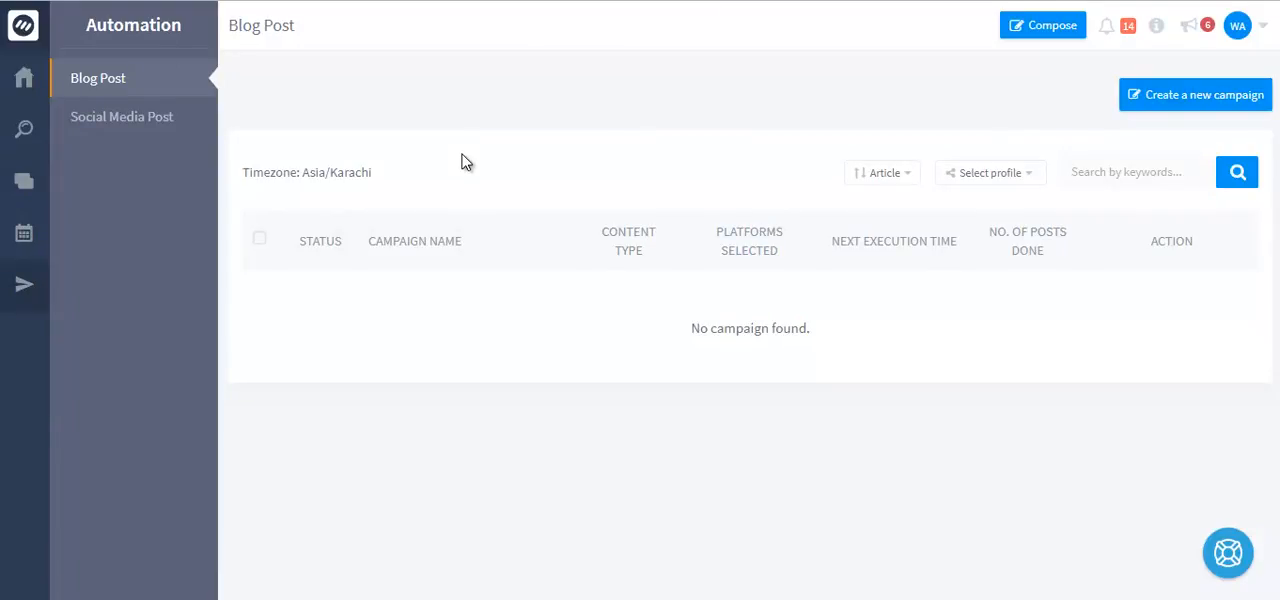
pyautogui.moveTo(121, 116)
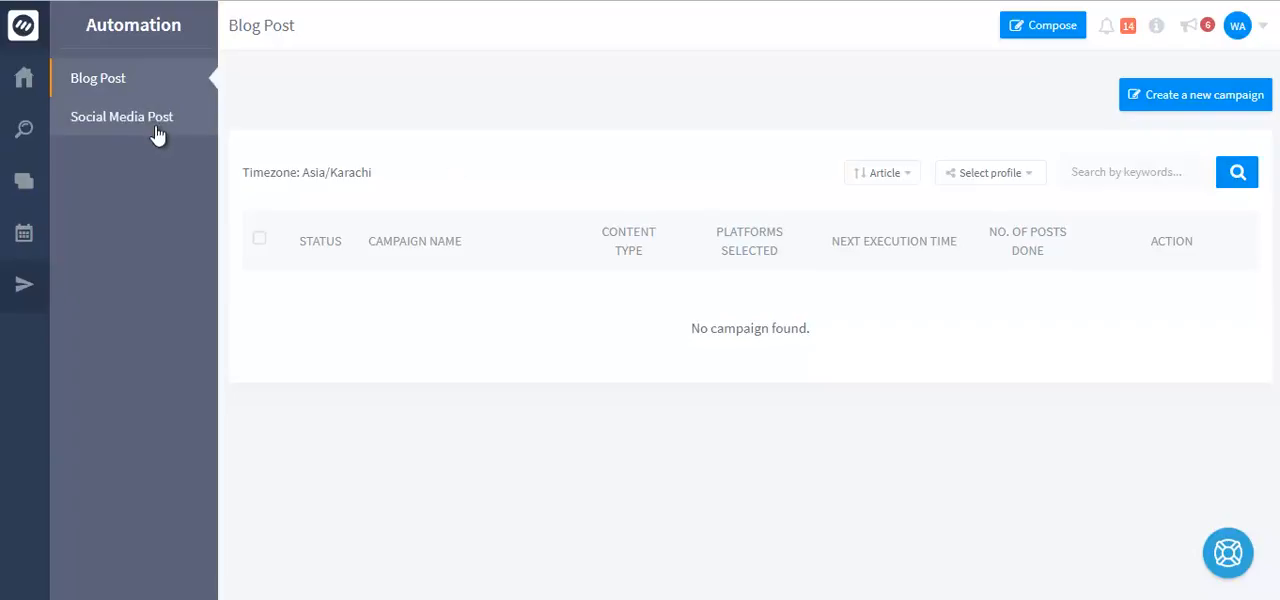
pyautogui.click(121, 116)
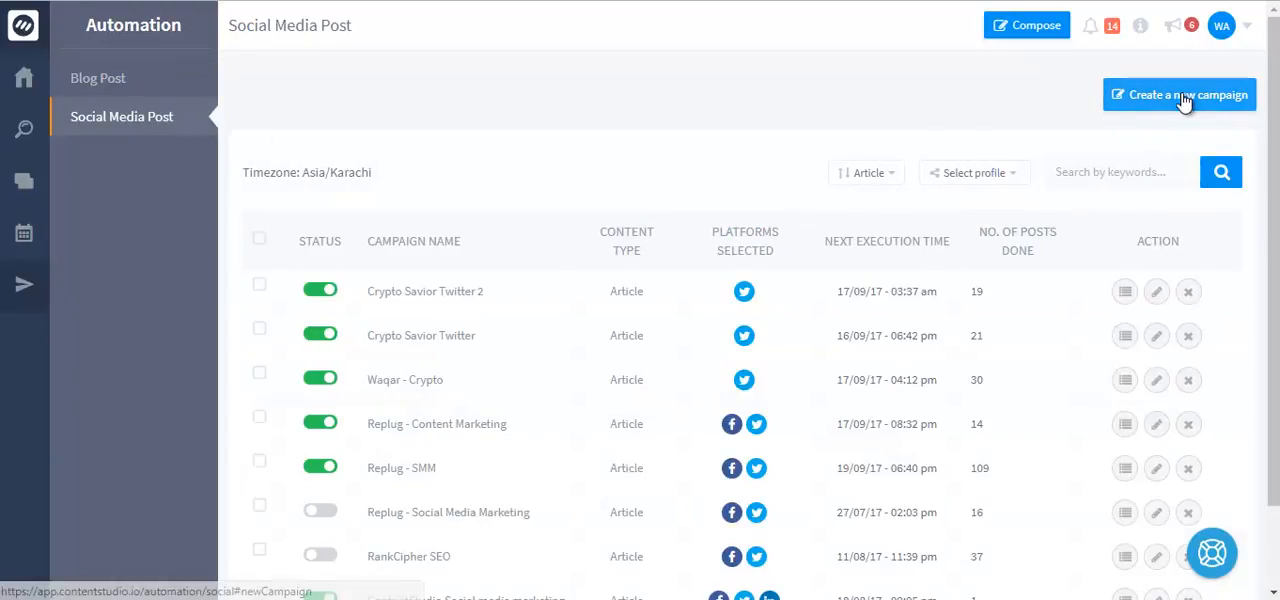
# - Create campaign 'campaign 1' with a Facebook account attached
pyautogui.click(1179, 94)
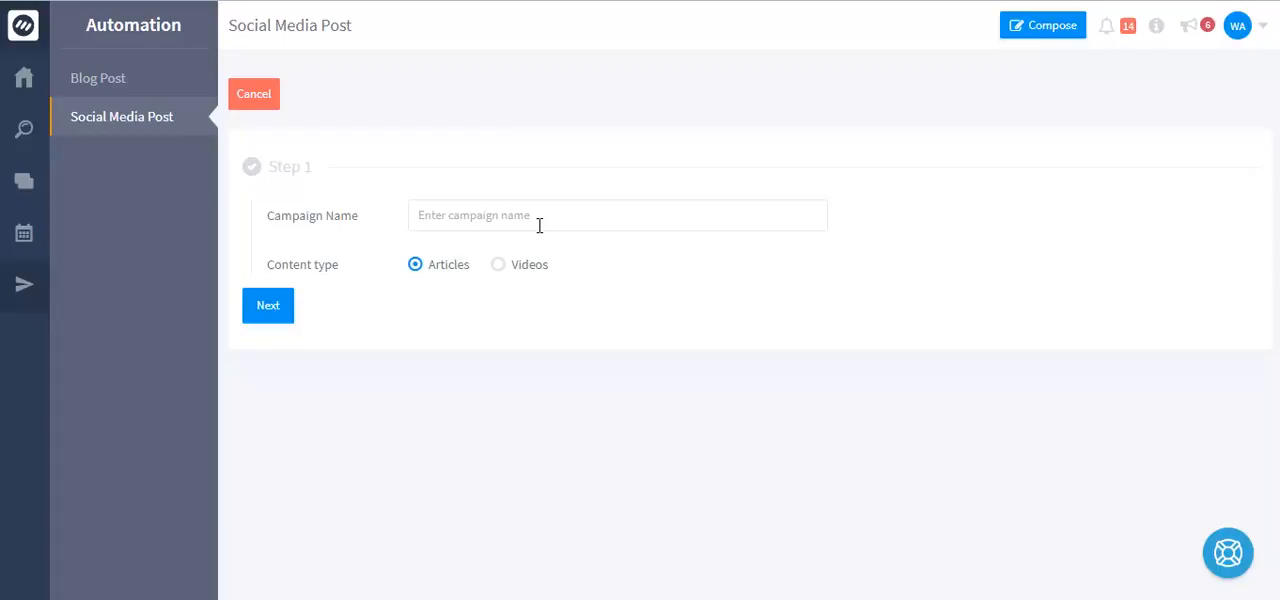
pyautogui.write('campaign 1')
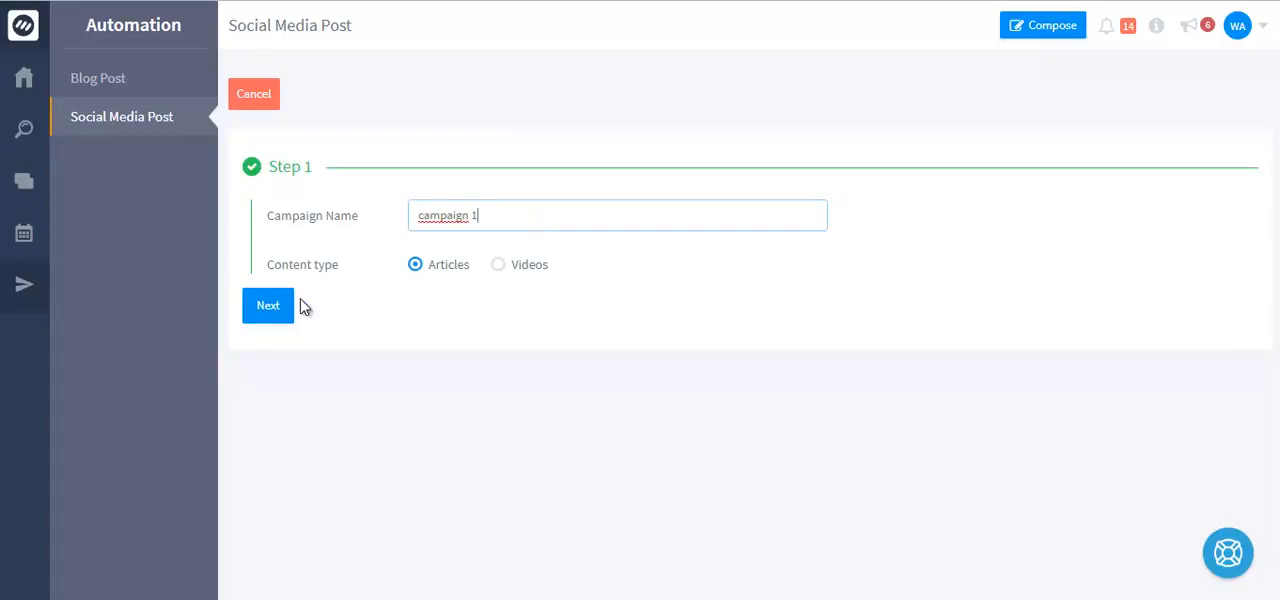
pyautogui.click(268, 305)
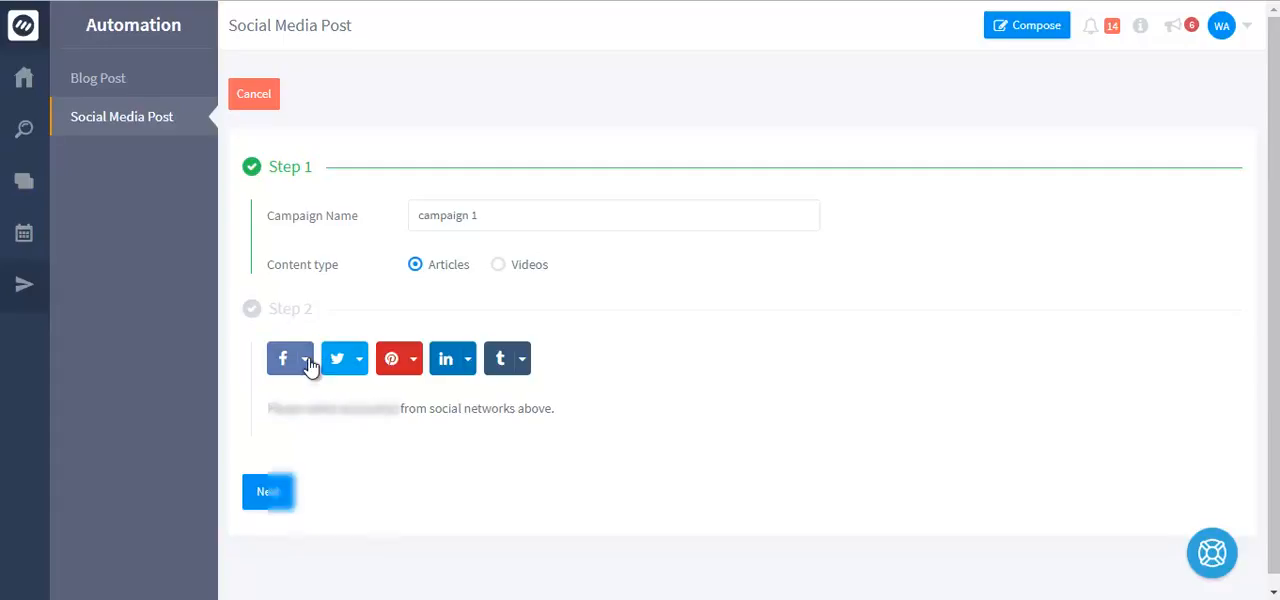
pyautogui.click(305, 358)
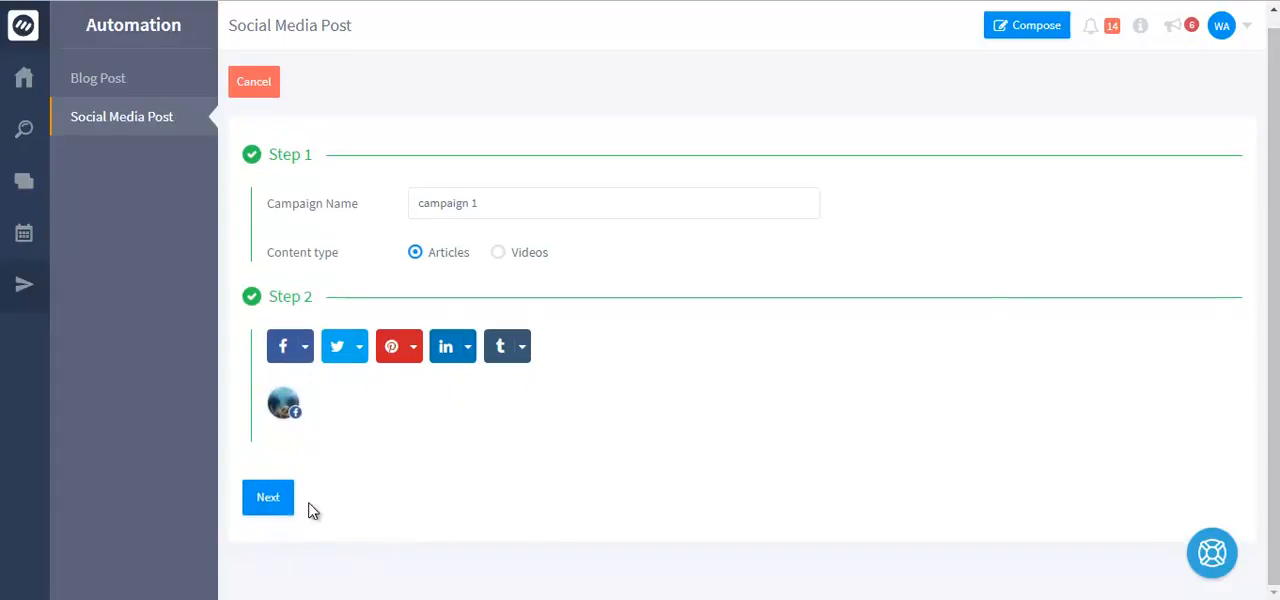
pyautogui.click(267, 497)
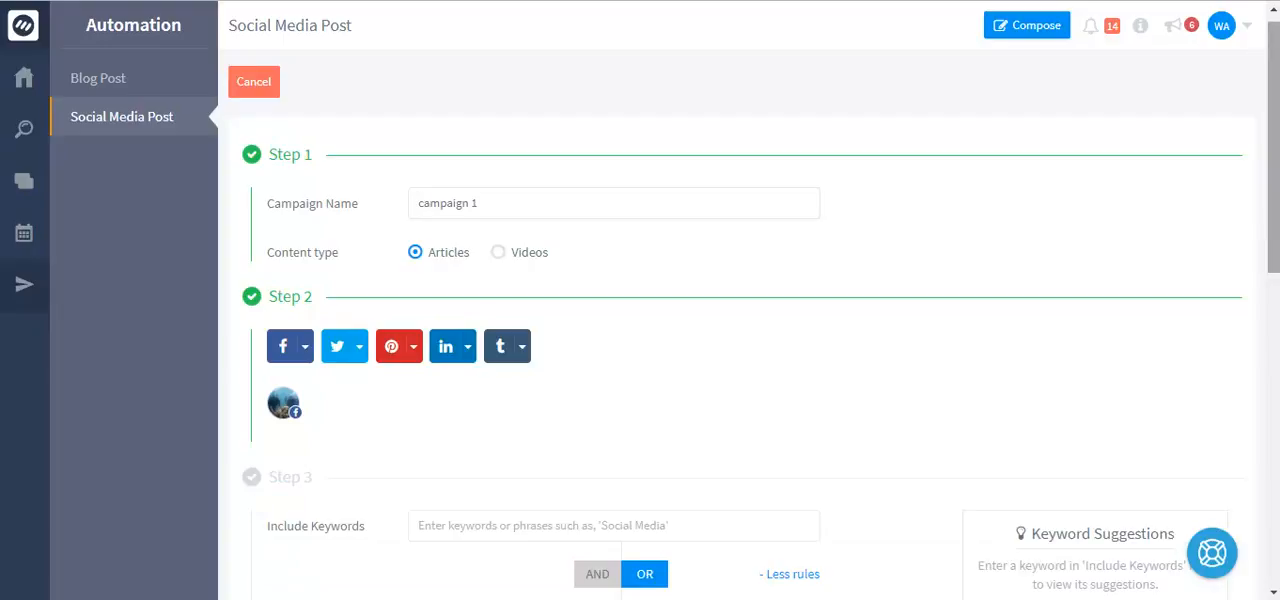
pyautogui.scroll(-3)
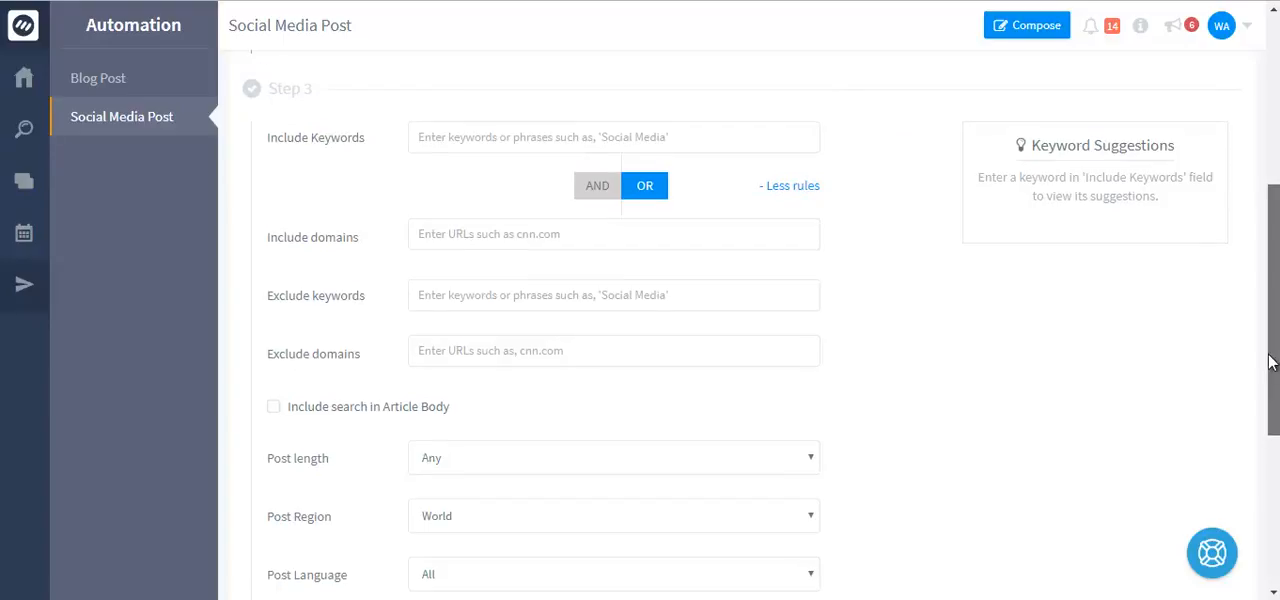
pyautogui.scroll(-3)
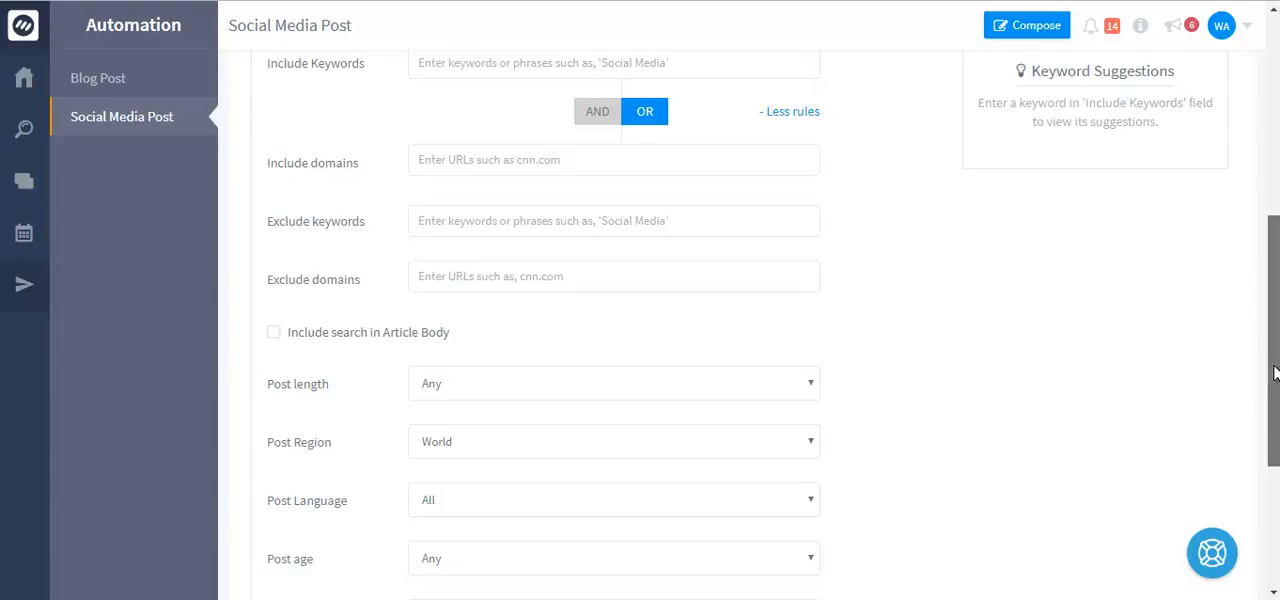
pyautogui.scroll(-3)
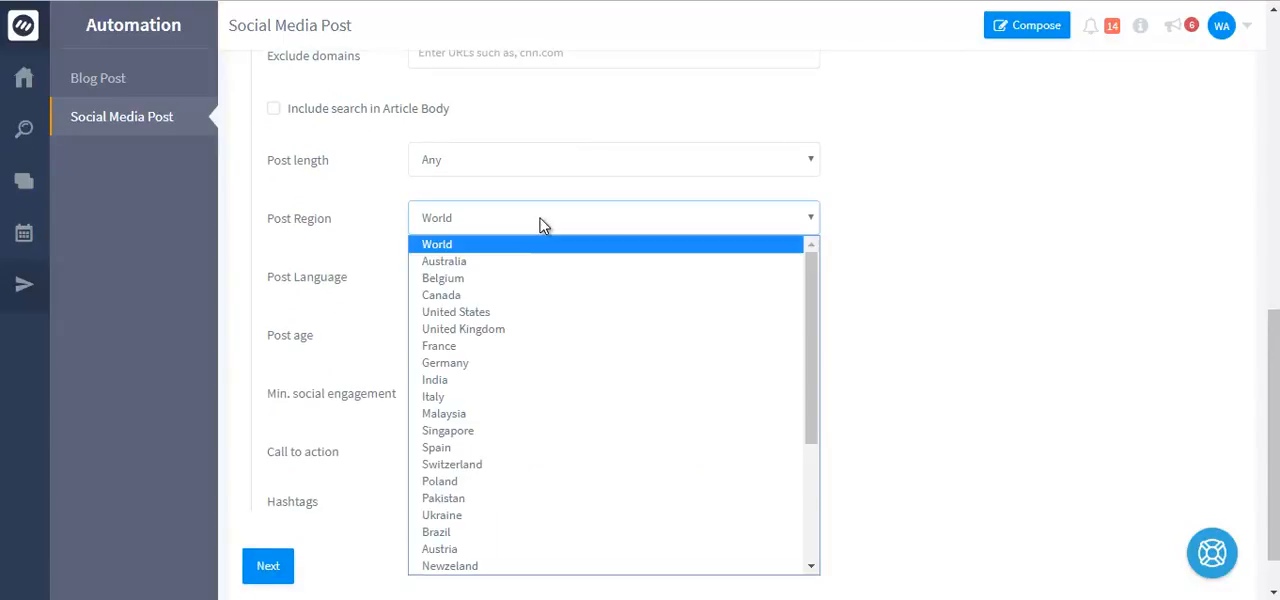
pyautogui.click(437, 243)
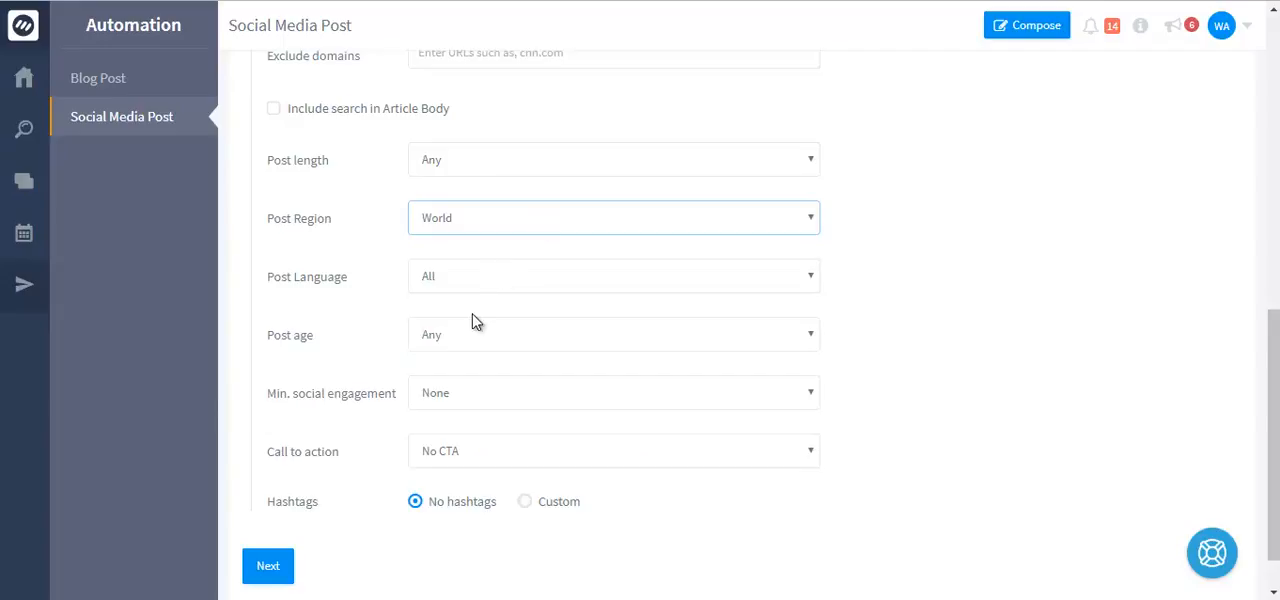
pyautogui.moveTo(448, 400)
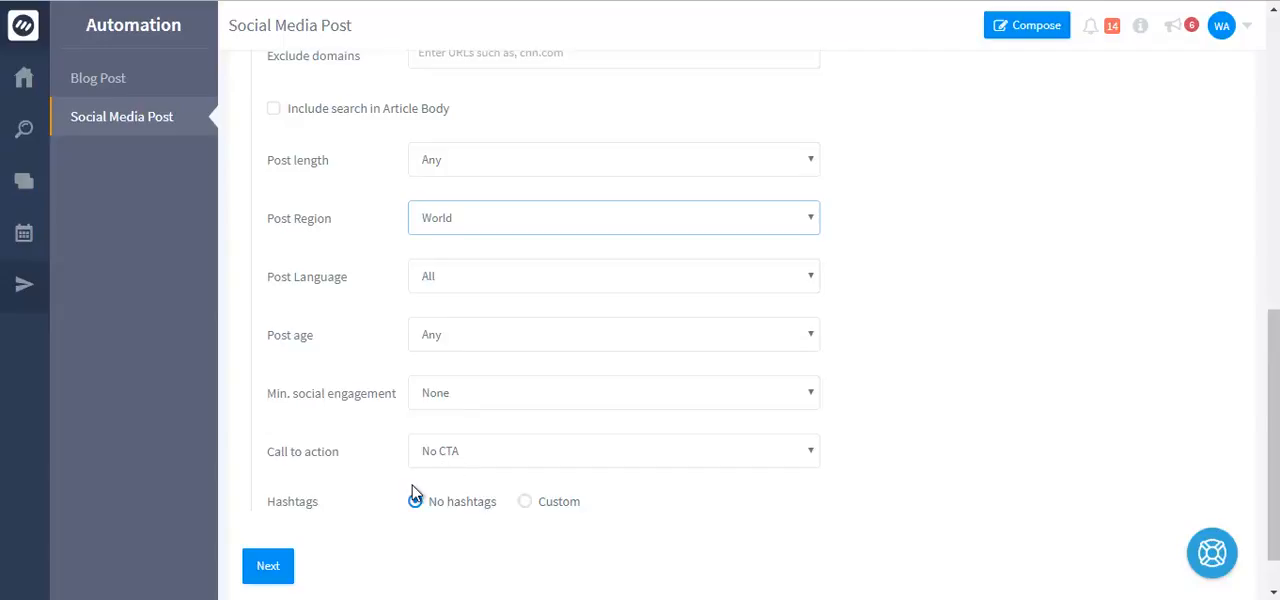
pyautogui.click(414, 501)
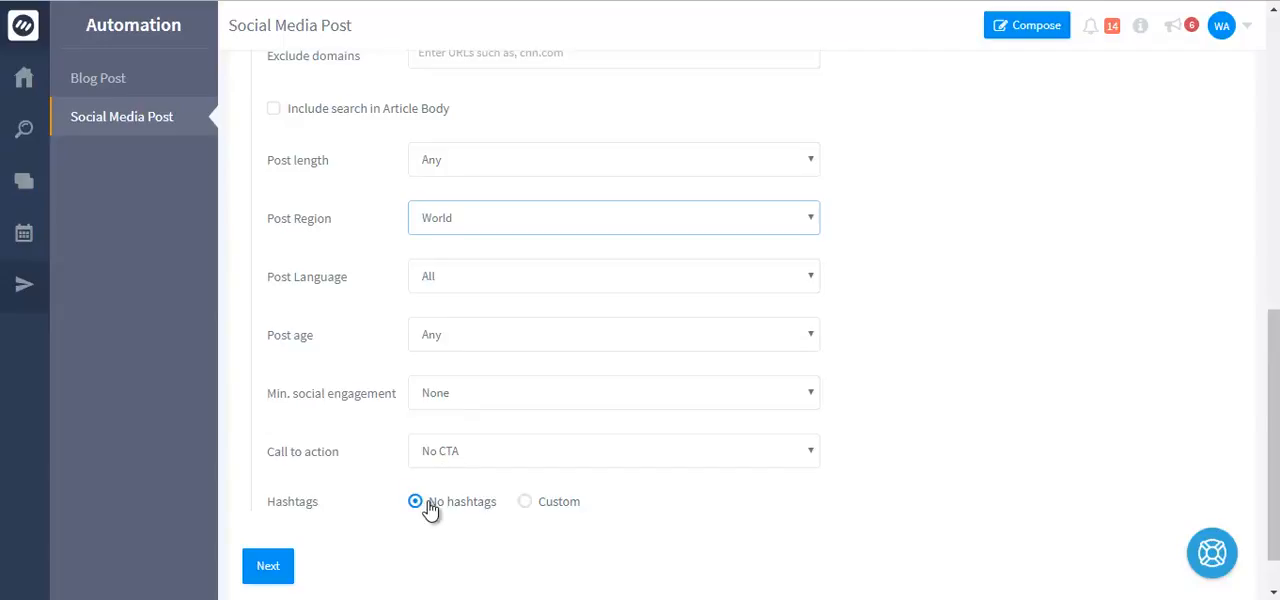
pyautogui.scroll(-3)
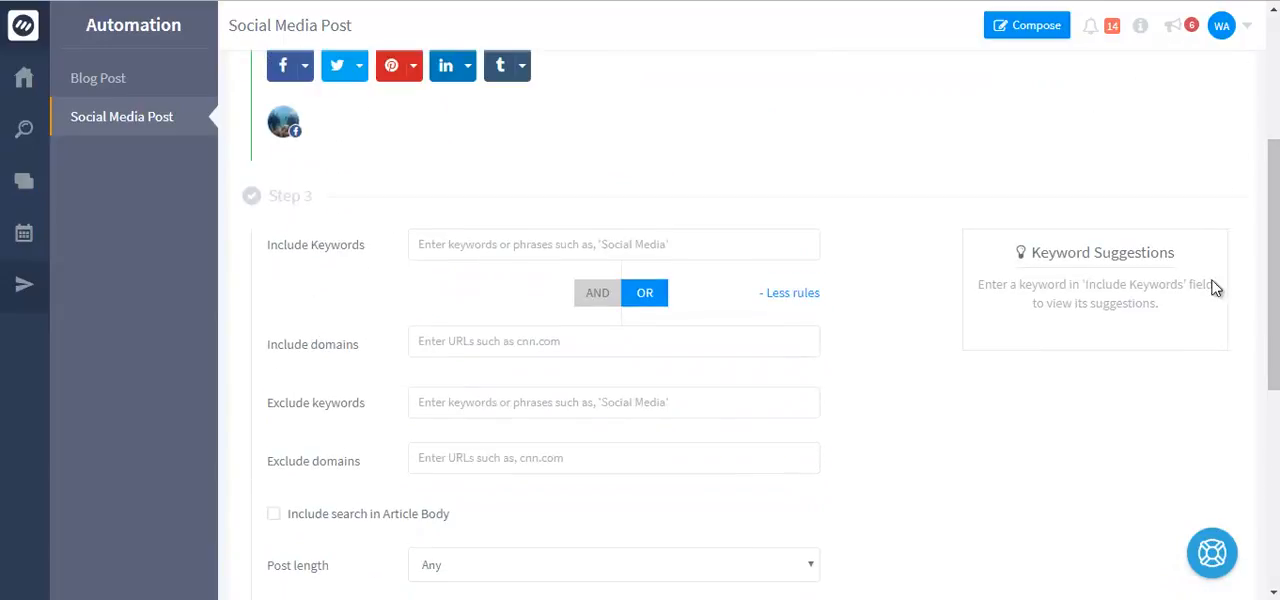
# - Add 'digital marketing' as an included keyword, matching 2243 posts
pyautogui.click(614, 244)
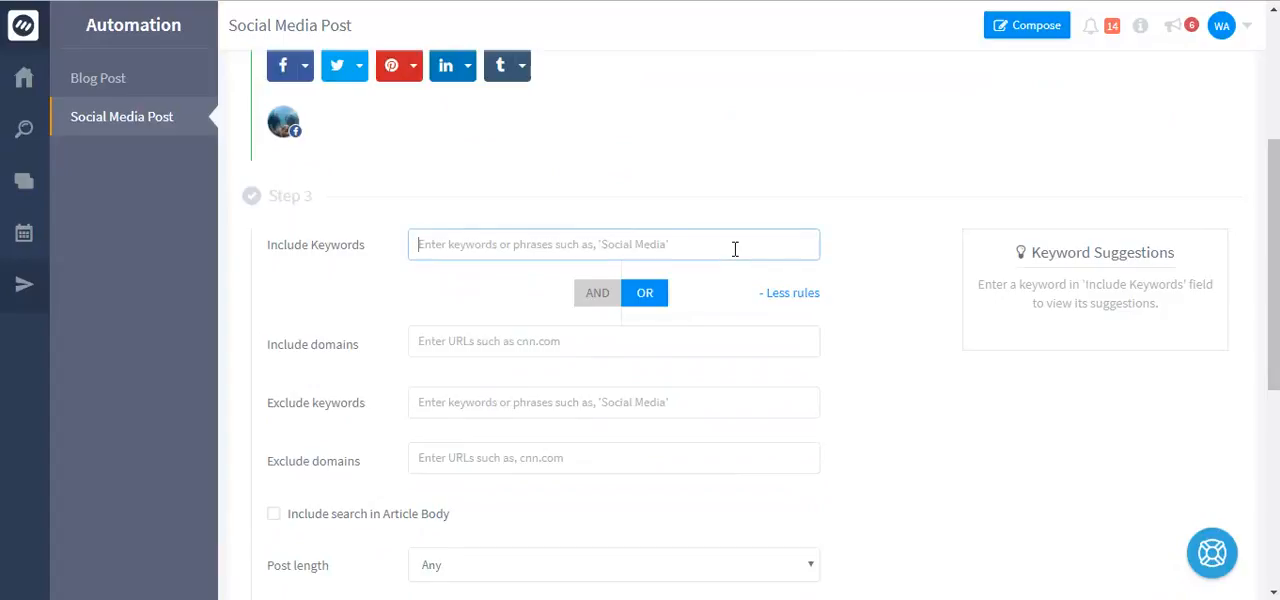
pyautogui.write('digital')
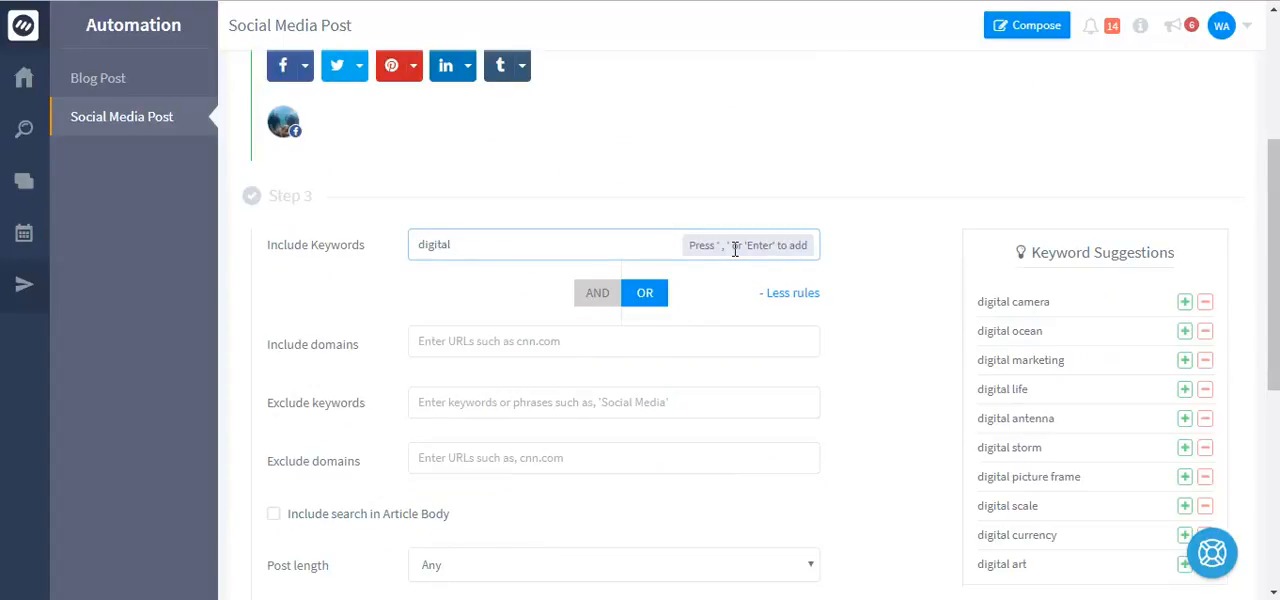
pyautogui.click(1184, 360)
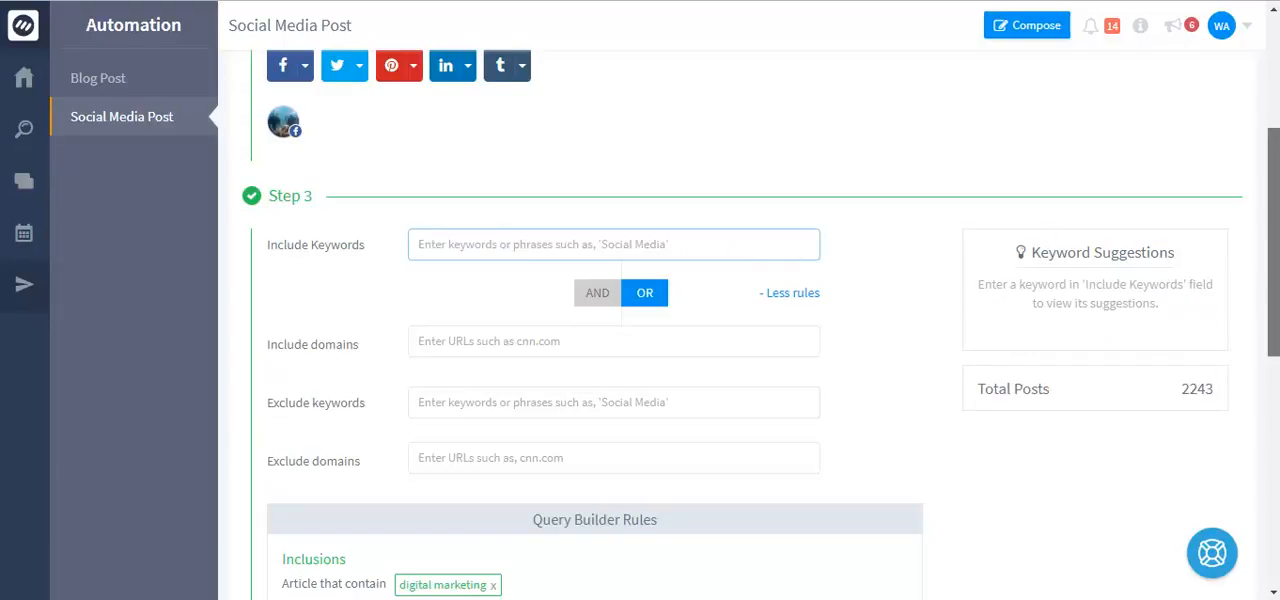
pyautogui.scroll(-3)
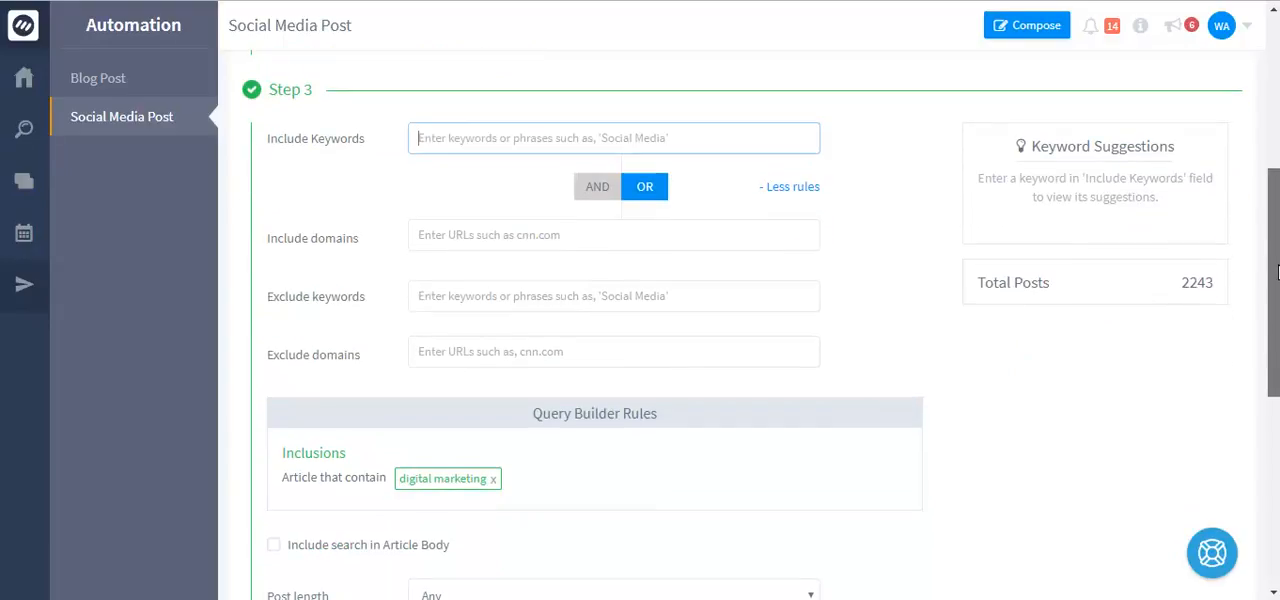
pyautogui.scroll(-3)
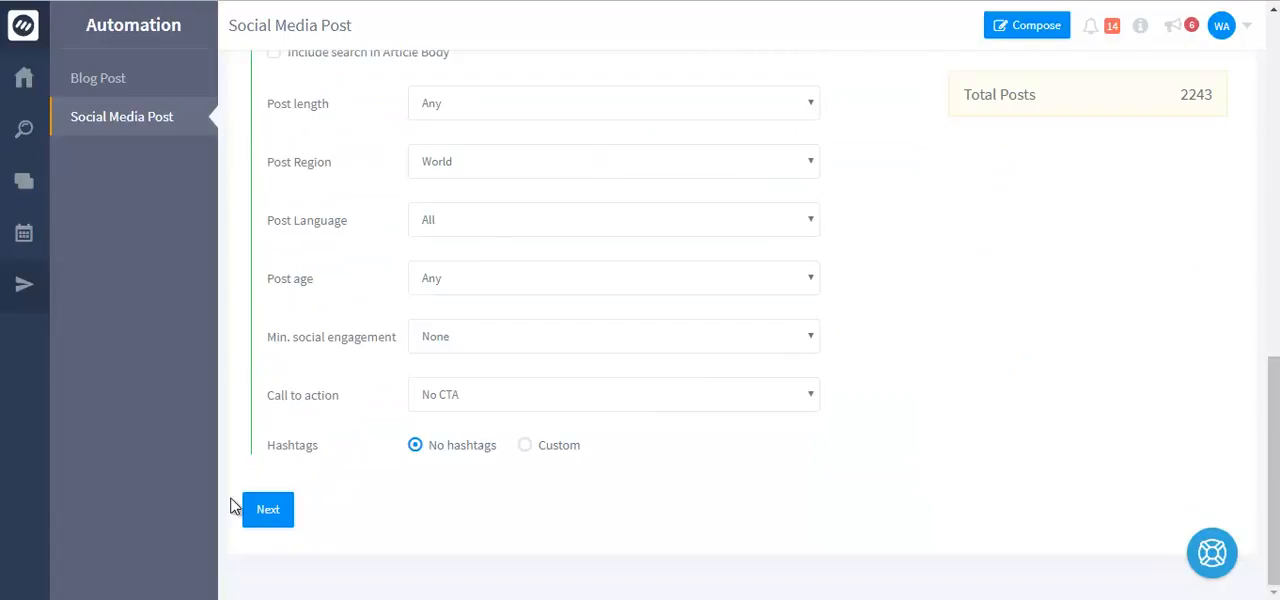
pyautogui.click(267, 509)
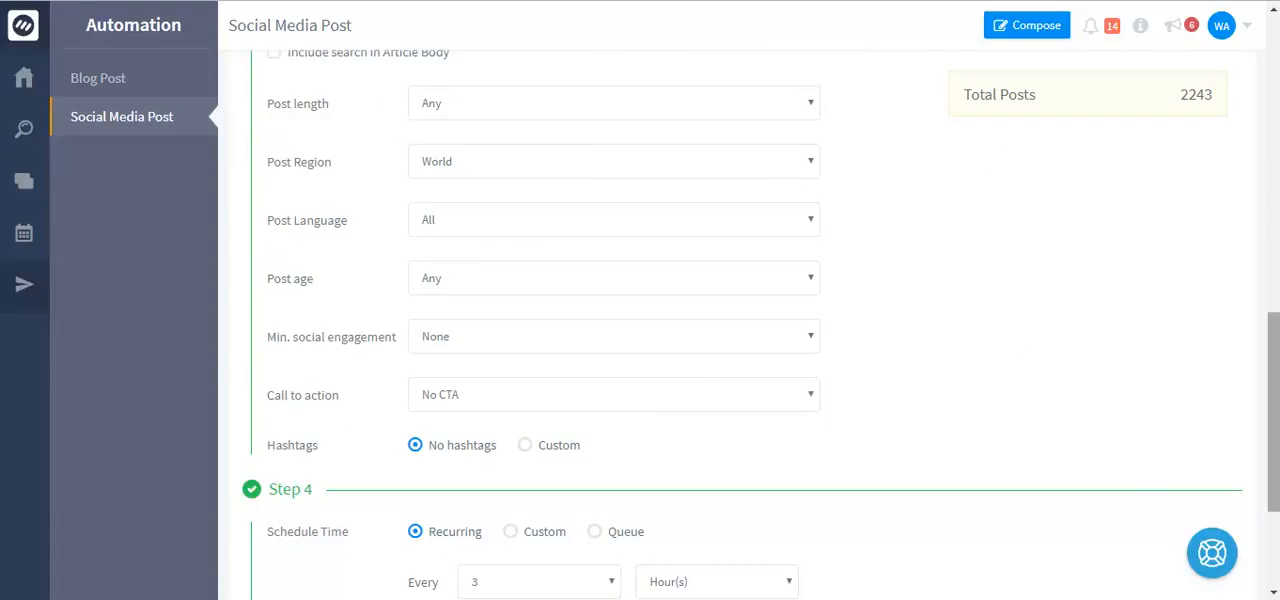
# - Set the campaign schedule to Custom with Queue posting
pyautogui.scroll(-3)
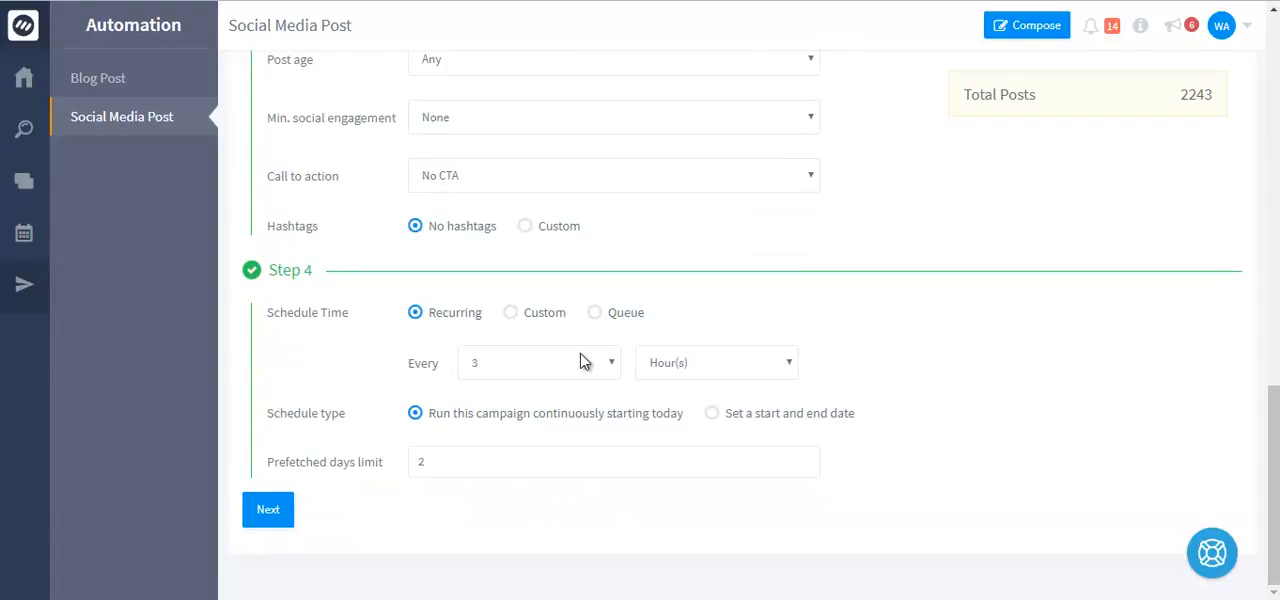
pyautogui.moveTo(515, 395)
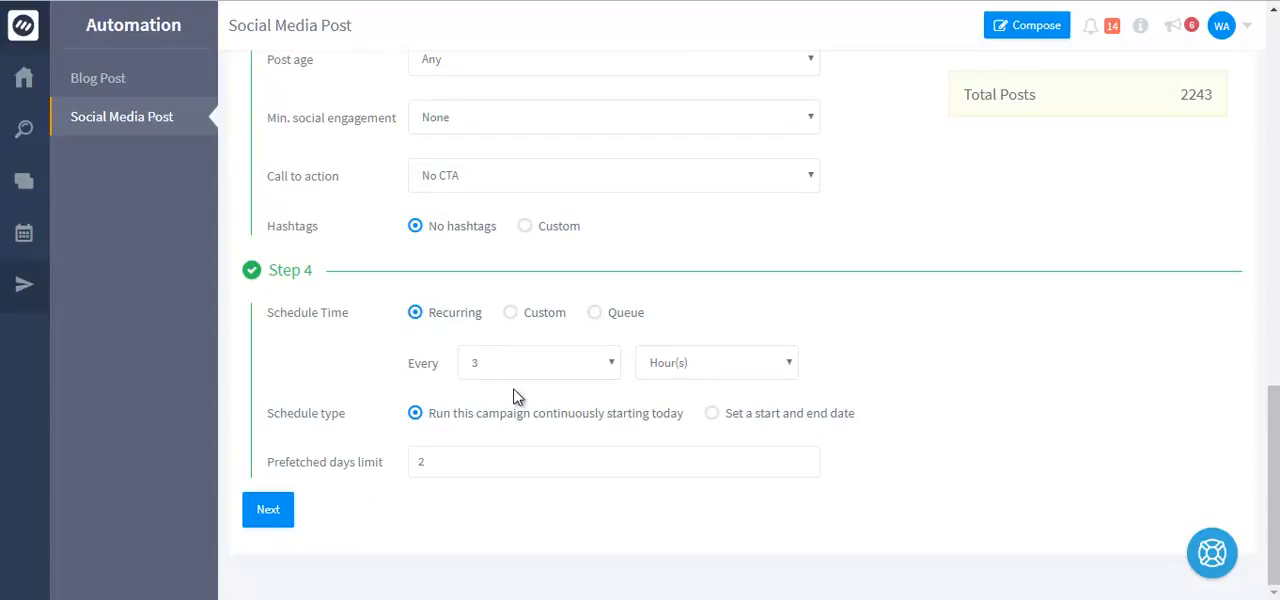
pyautogui.click(510, 312)
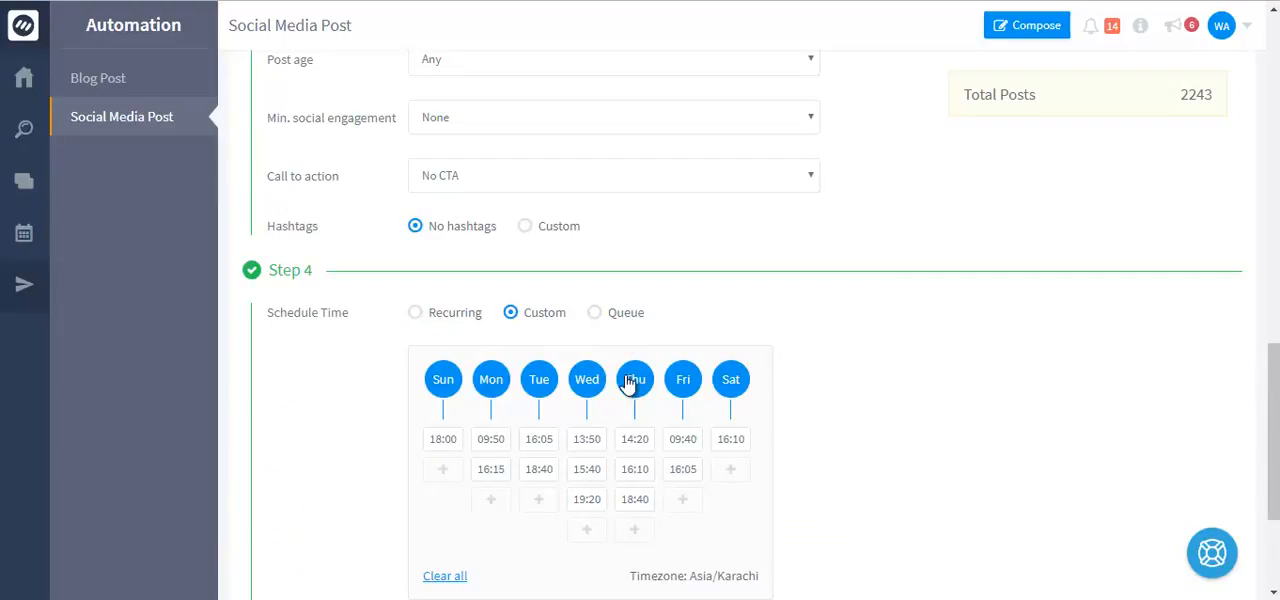
pyautogui.moveTo(632, 323)
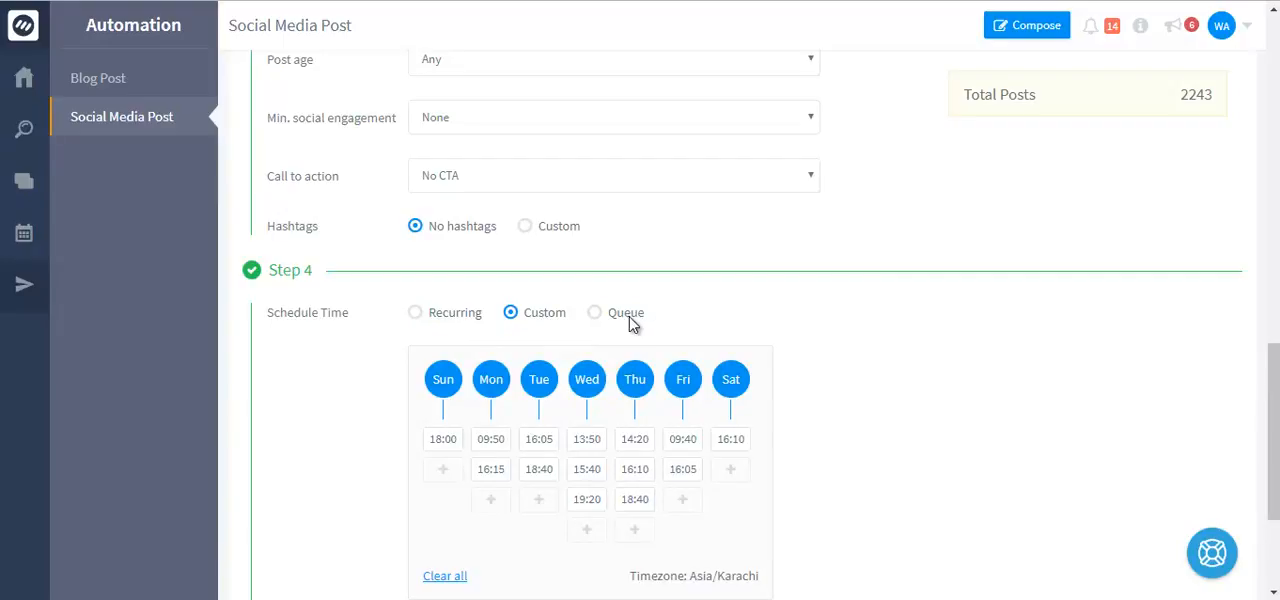
pyautogui.click(594, 312)
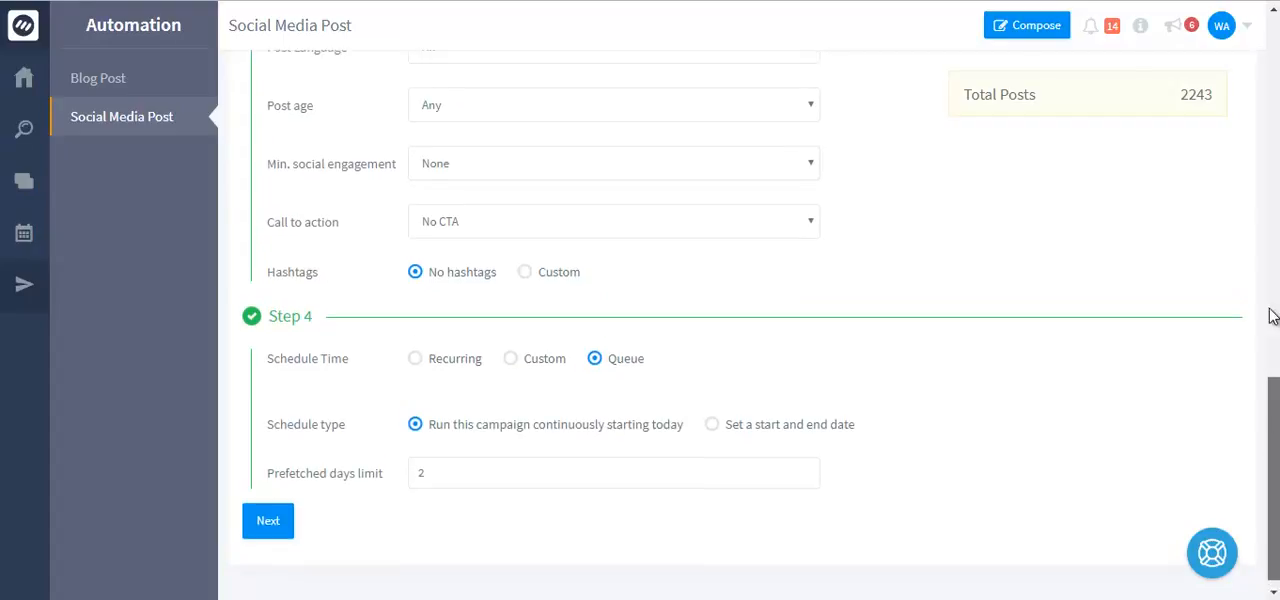
pyautogui.scroll(3)
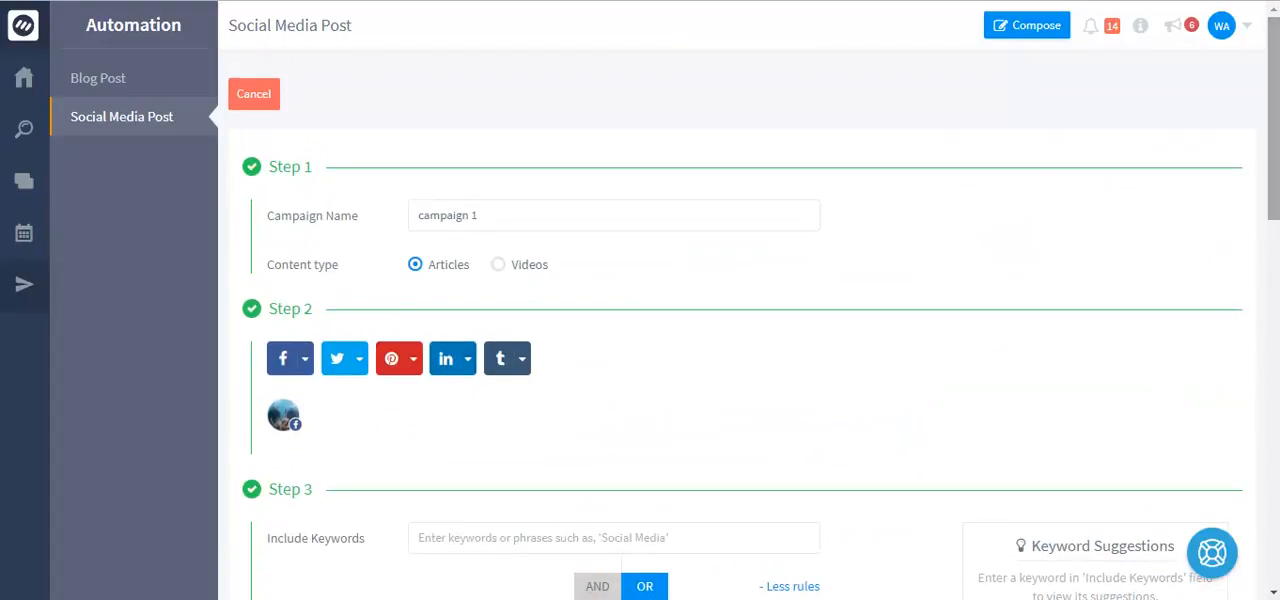
pyautogui.moveTo(97, 78)
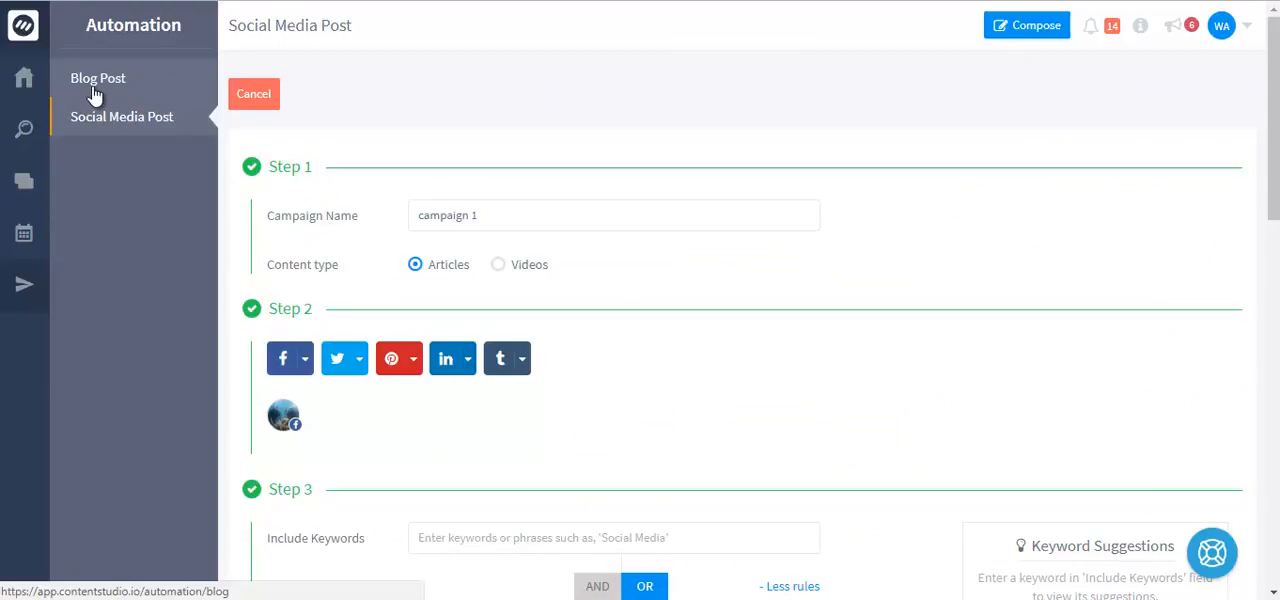